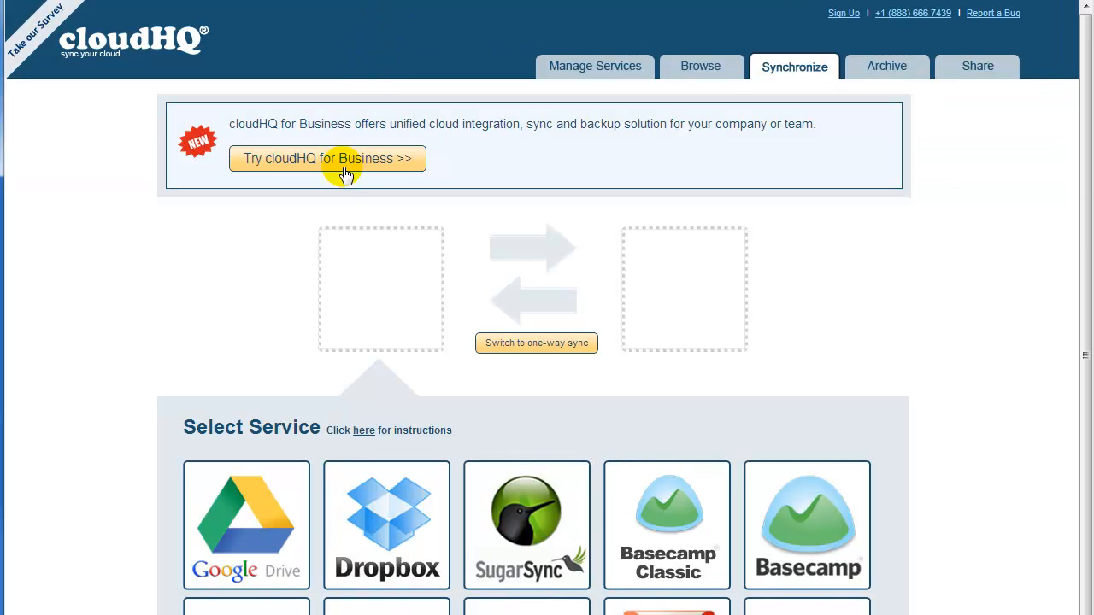
# - Start the cloudHQ for Business signup as a Google Apps administrator using the Google account
pyautogui.click(329, 157)
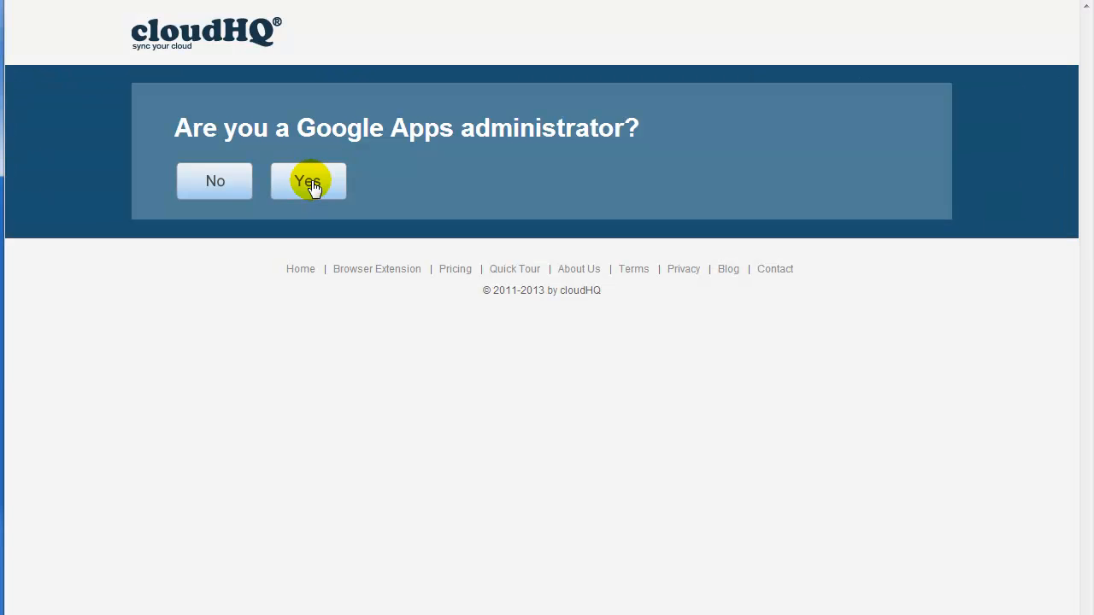
pyautogui.click(307, 181)
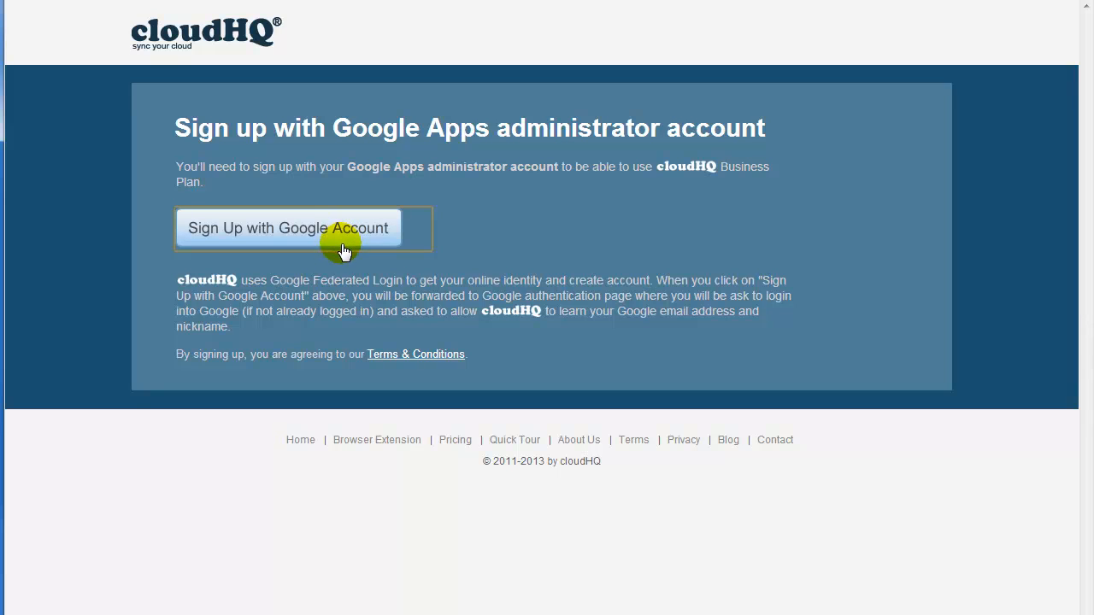
pyautogui.click(287, 229)
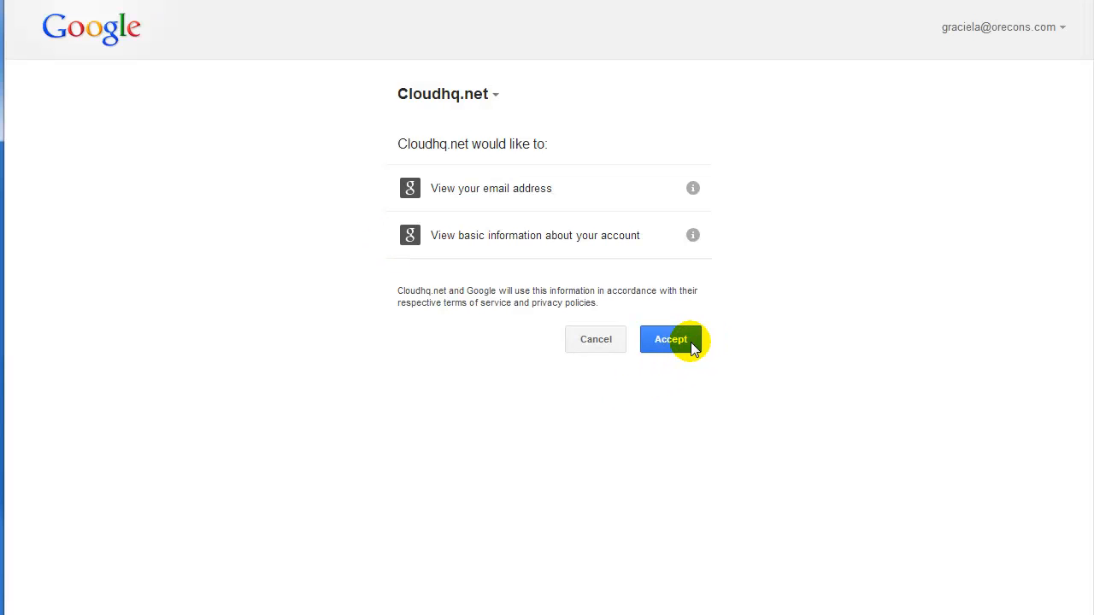
# - Accept Google's permissions, then authorize a Box Enterprise admin account by logging in to Box
pyautogui.click(670, 338)
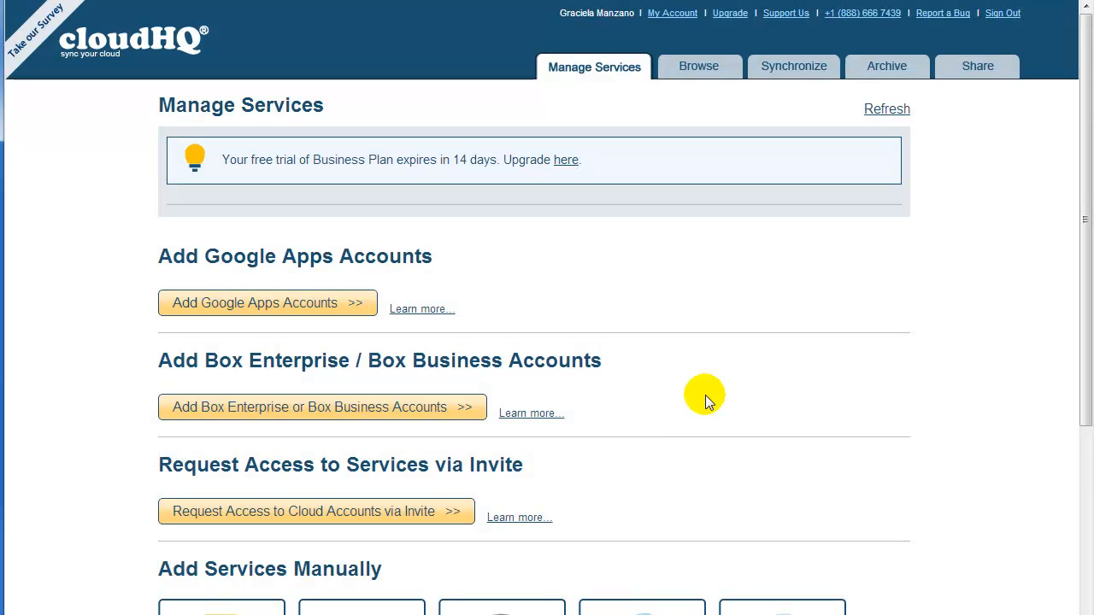
pyautogui.moveTo(431, 418)
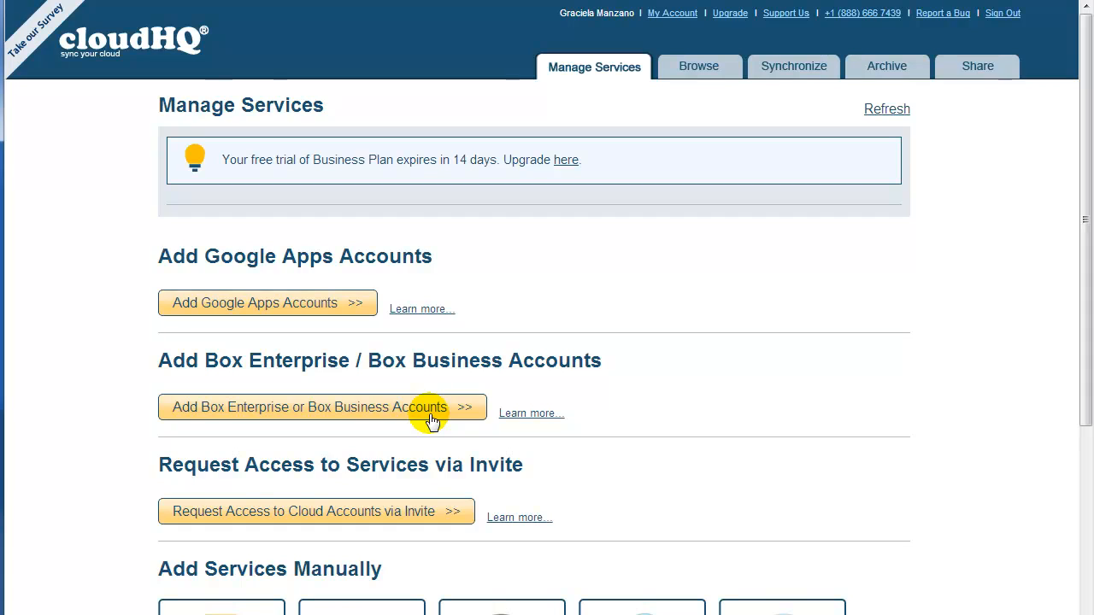
pyautogui.click(321, 406)
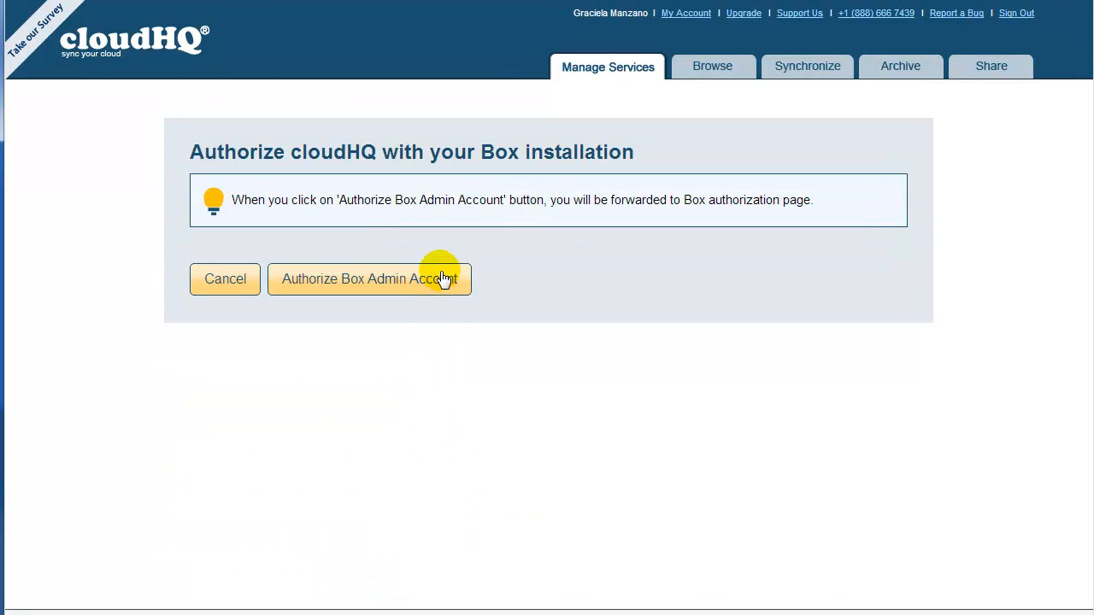
pyautogui.click(369, 279)
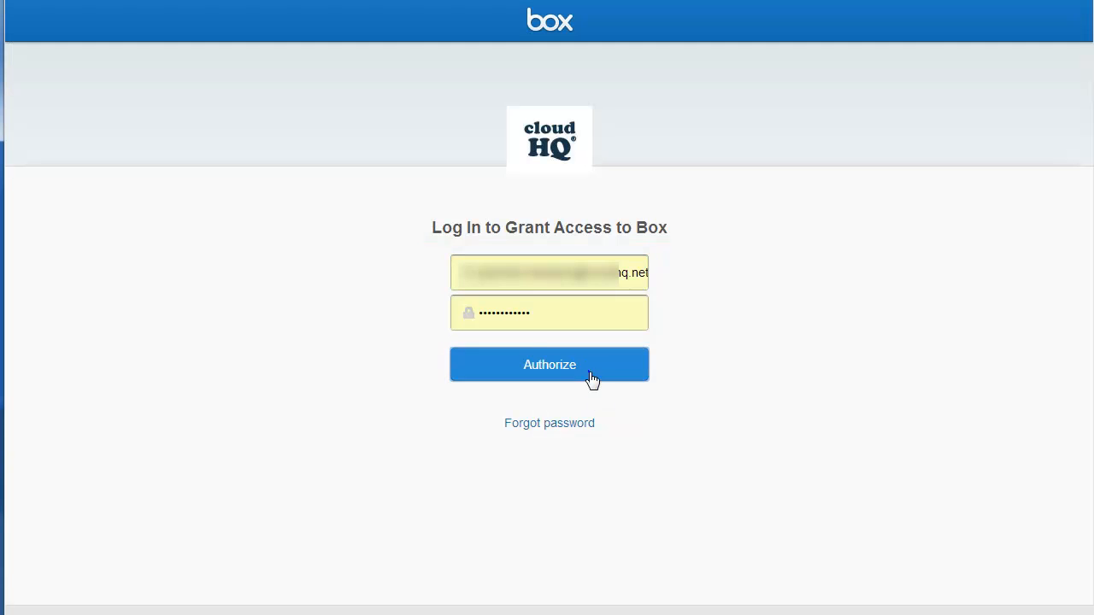
pyautogui.click(550, 364)
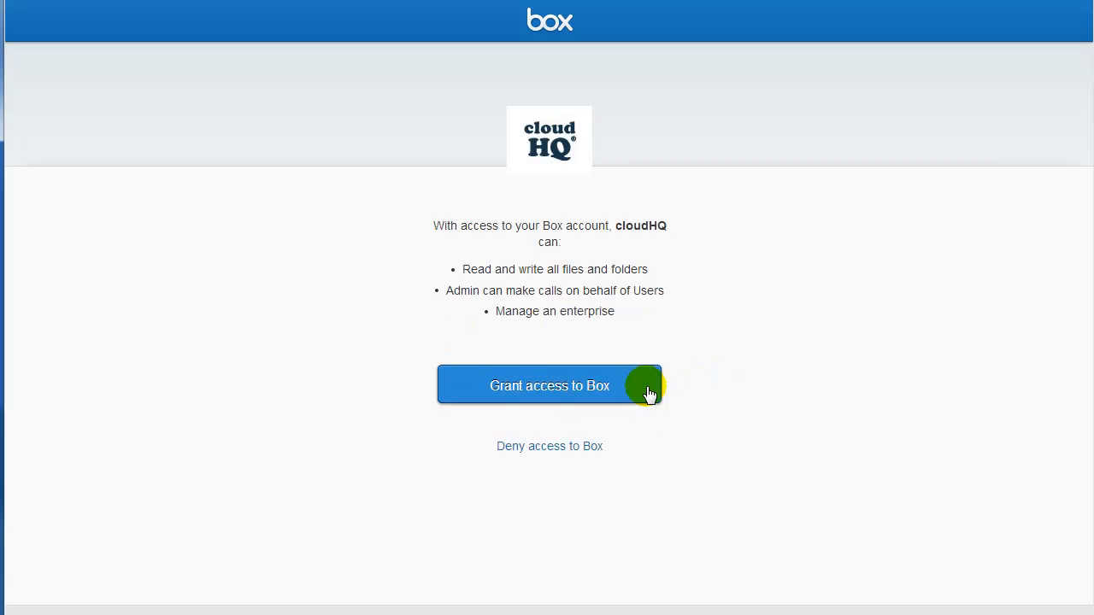
pyautogui.moveTo(646, 394)
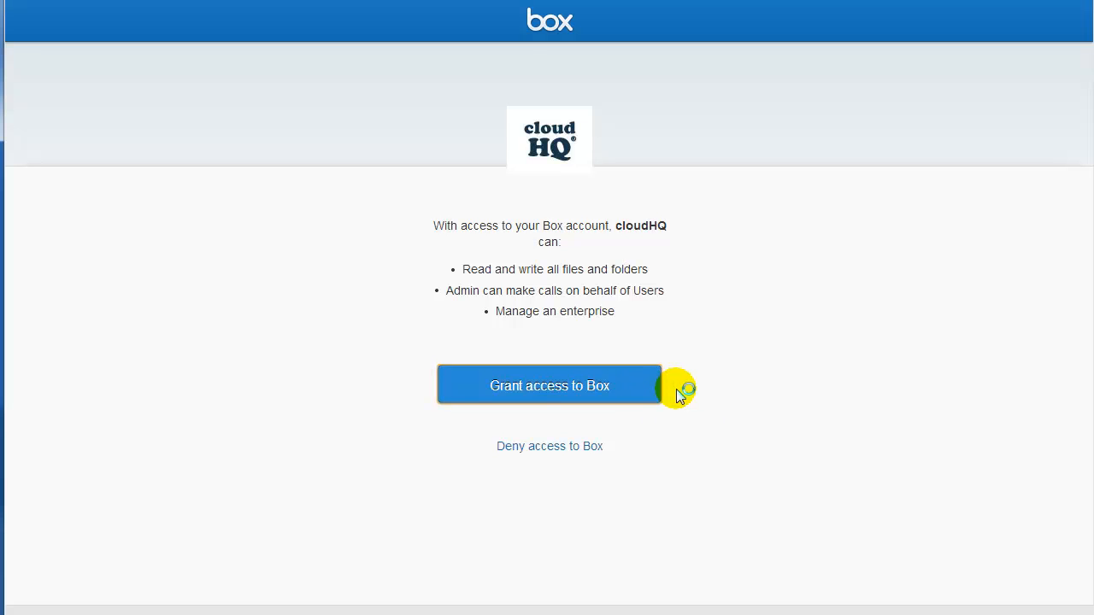
# - Grant Box access and add all four checked Box Enterprise accounts to cloudHQ
pyautogui.click(551, 386)
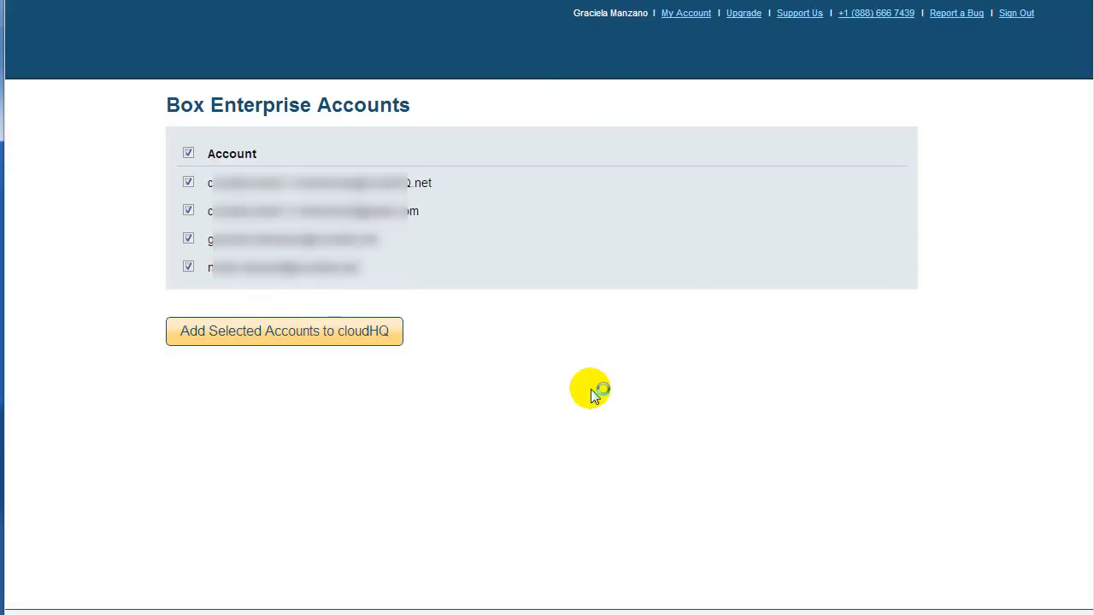
pyautogui.click(188, 154)
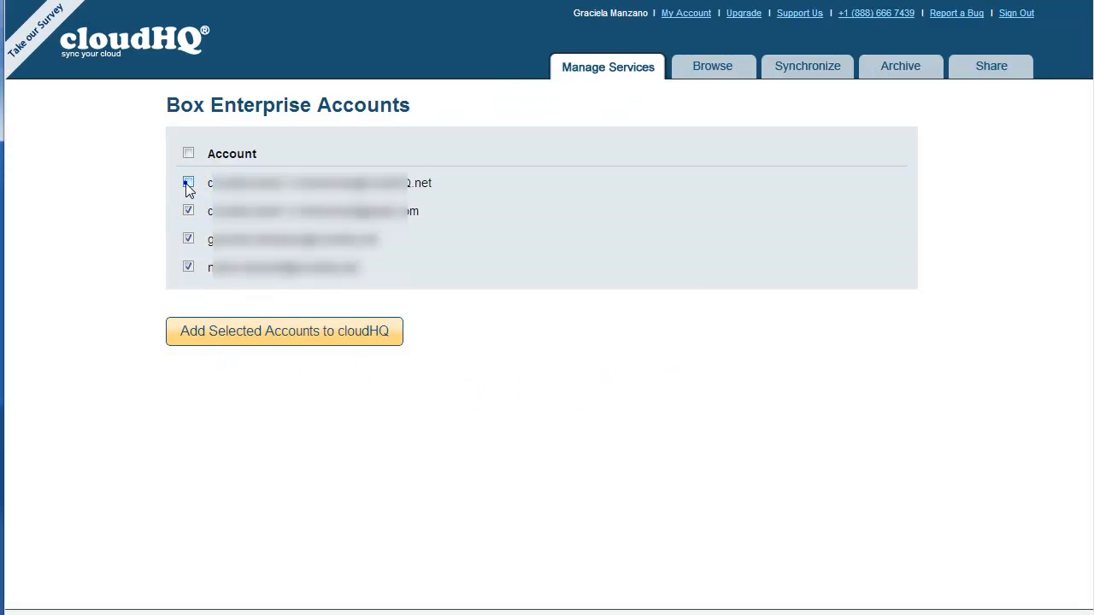
pyautogui.click(188, 154)
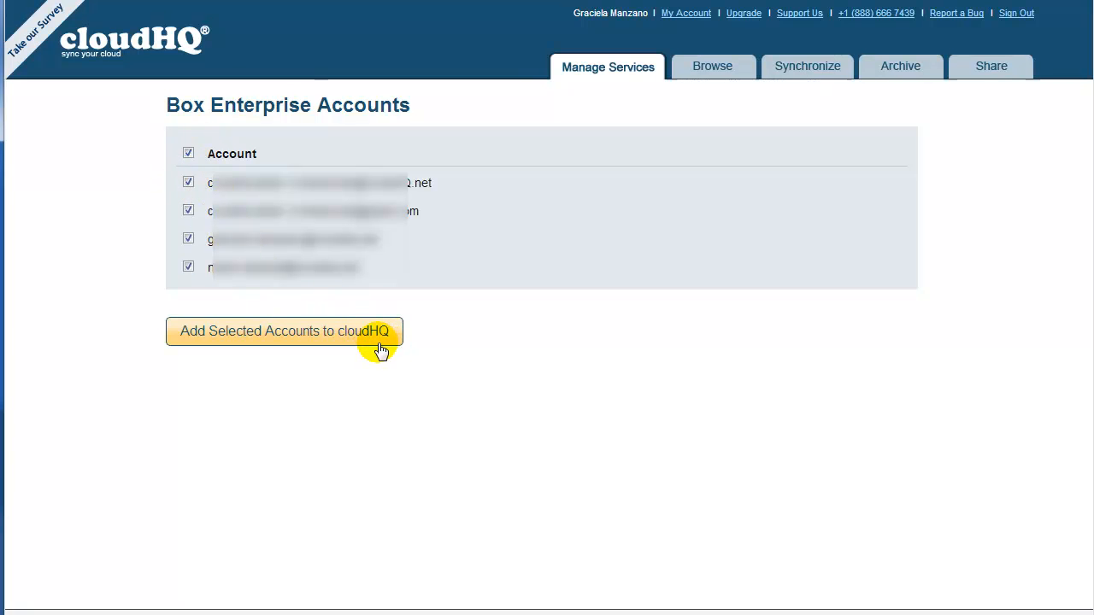
pyautogui.click(283, 331)
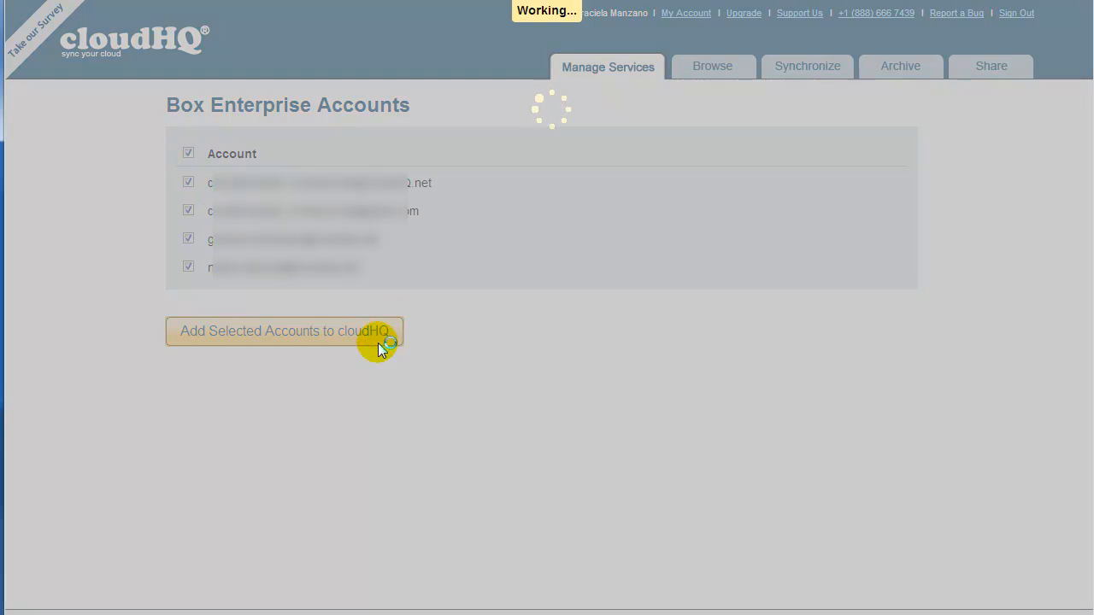
pyautogui.click(282, 332)
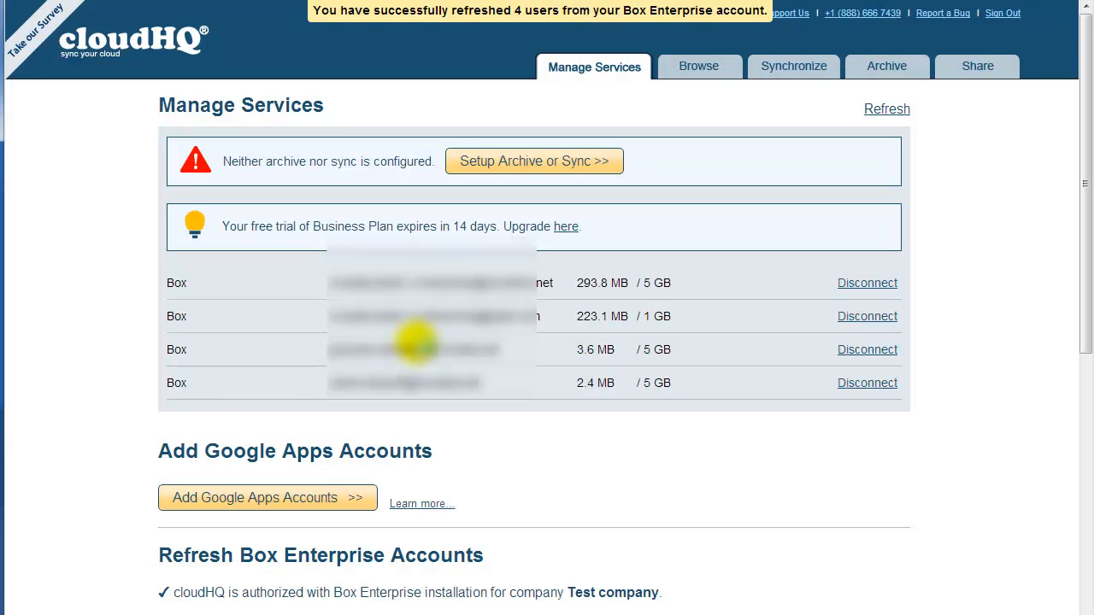
pyautogui.moveTo(714, 272)
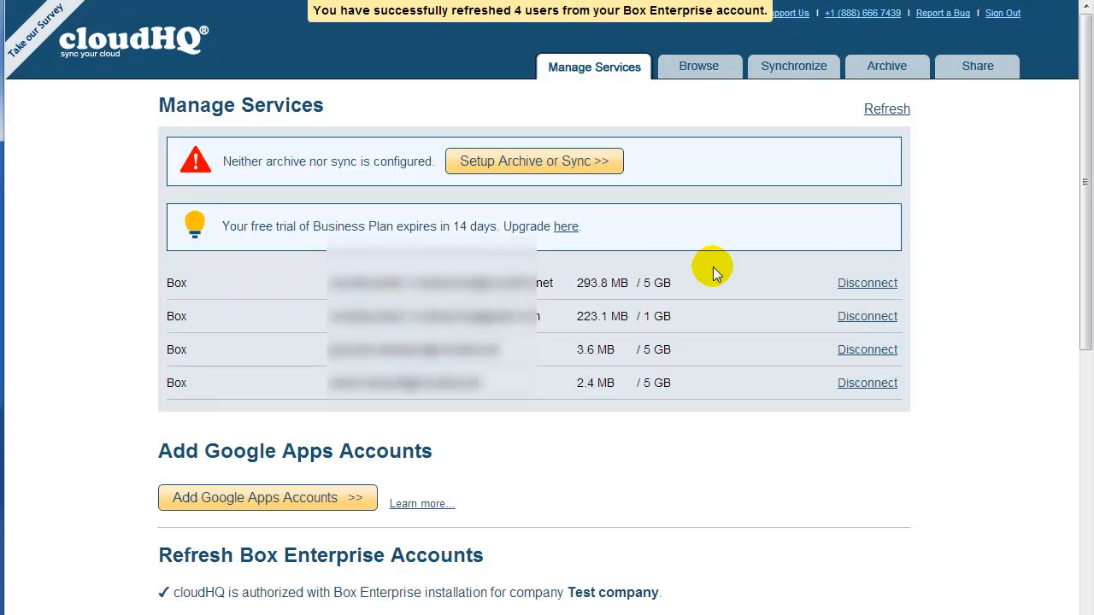
pyautogui.moveTo(943, 287)
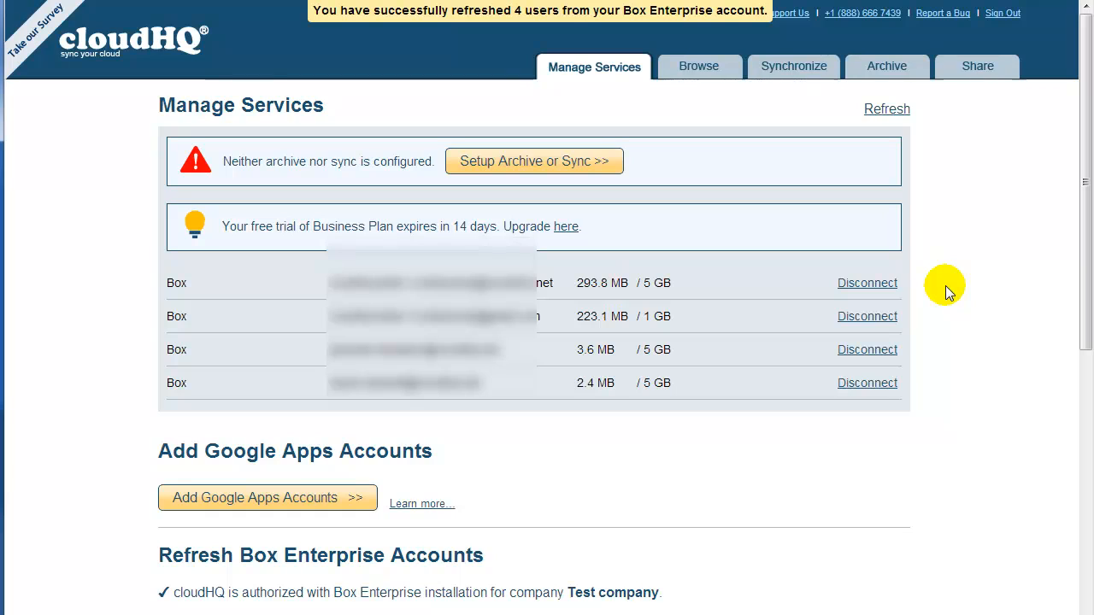
pyautogui.scroll(-3)
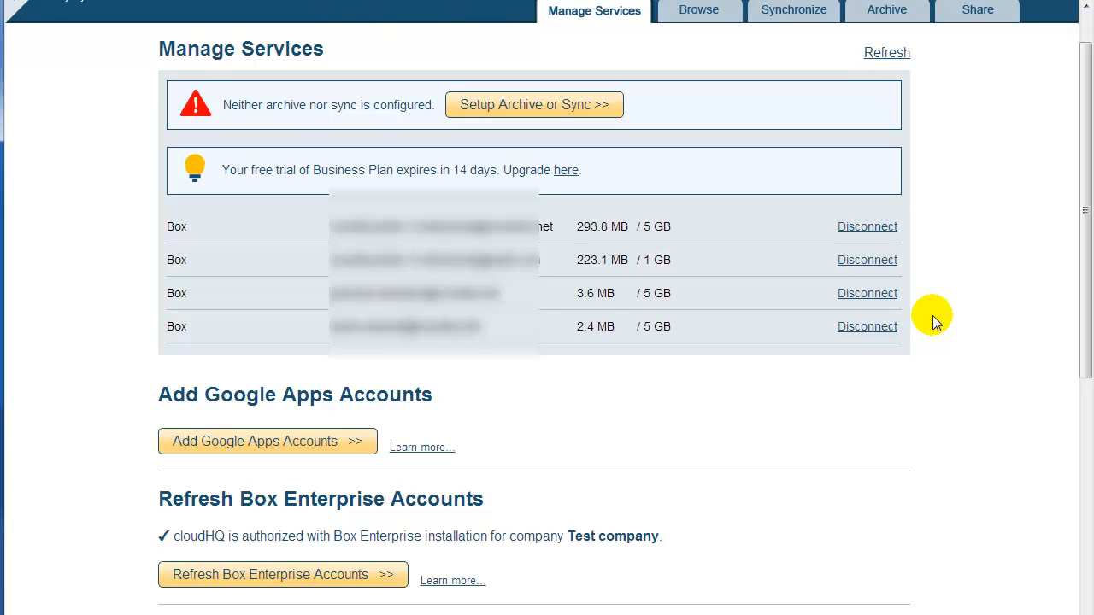
pyautogui.scroll(3)
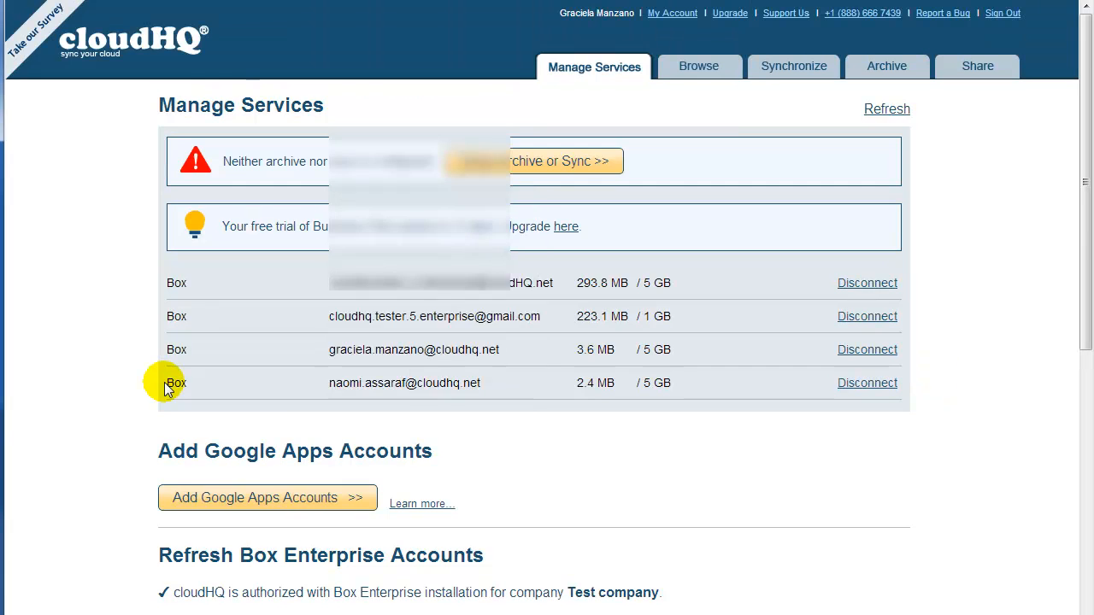
pyautogui.scroll(-3)
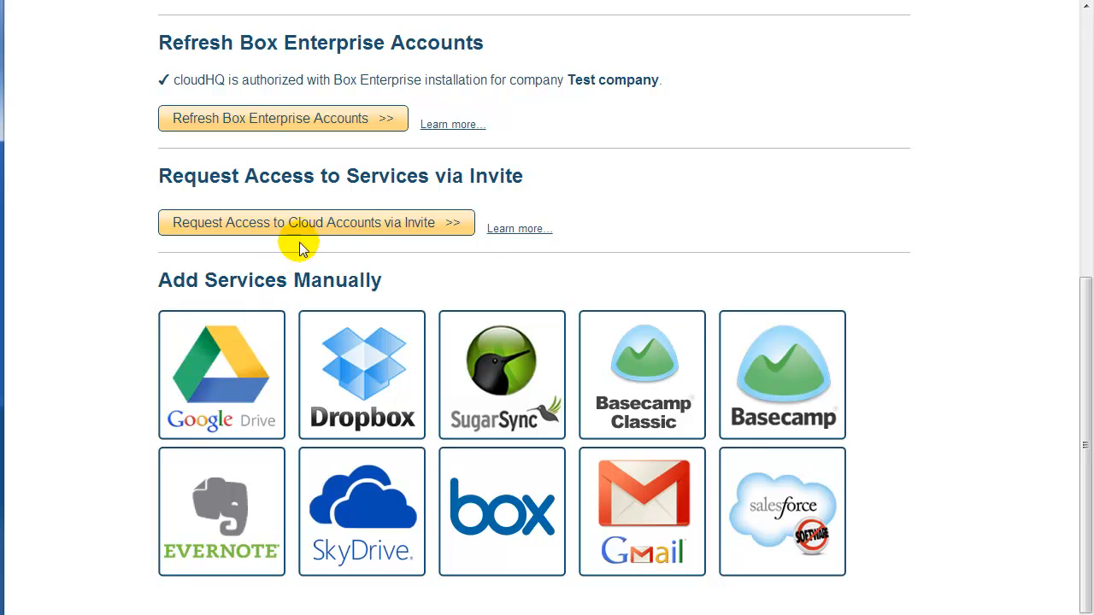
pyautogui.moveTo(459, 236)
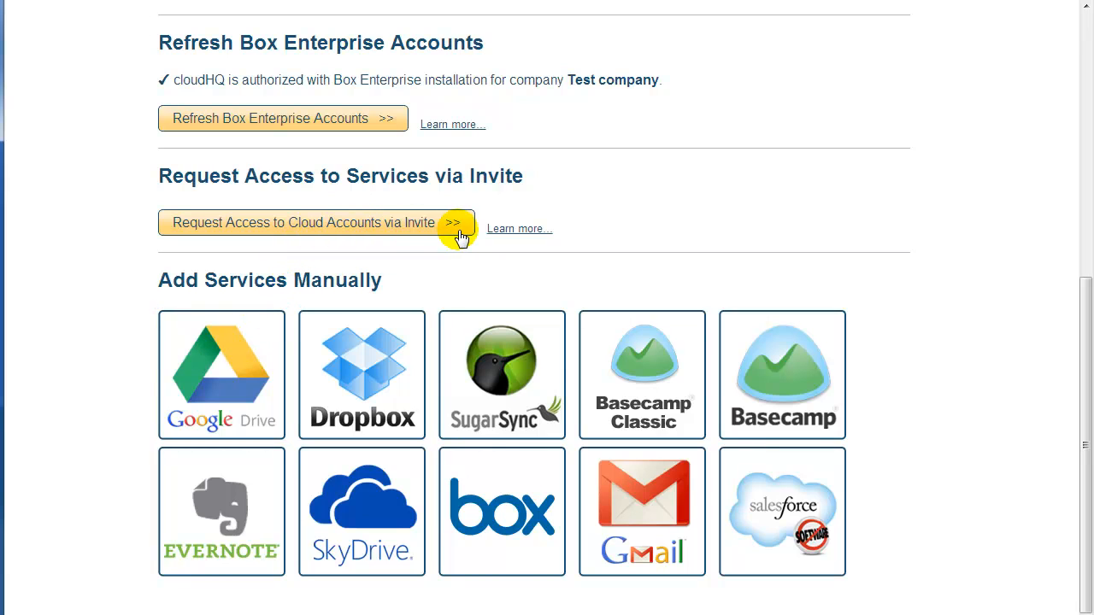
# - Go to Request Access via Invite and copy the authorization link
pyautogui.click(315, 222)
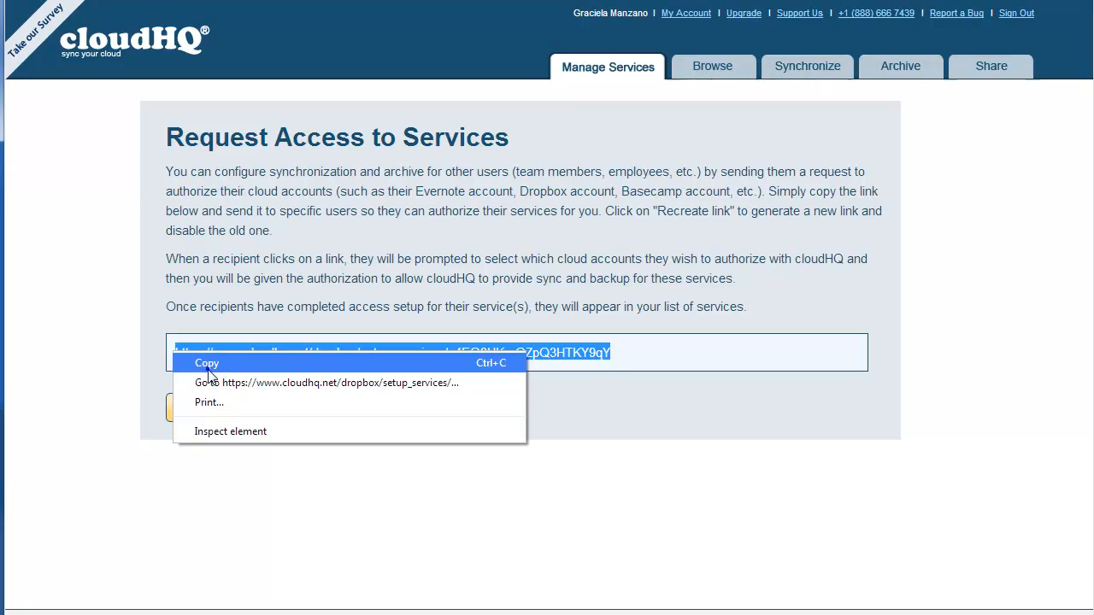
pyautogui.click(205, 363)
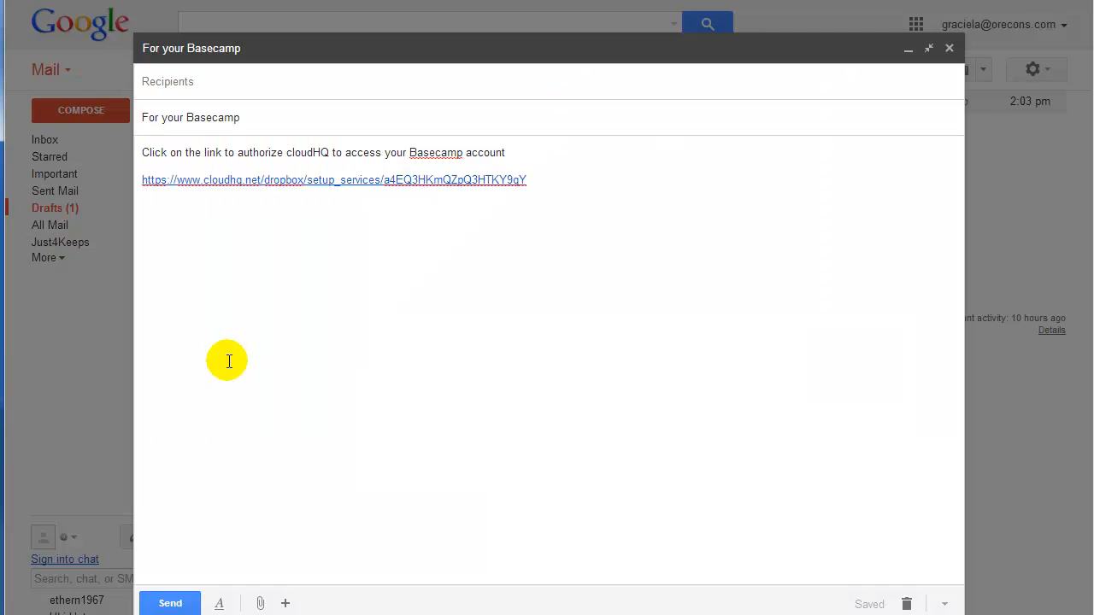
pyautogui.moveTo(410, 179)
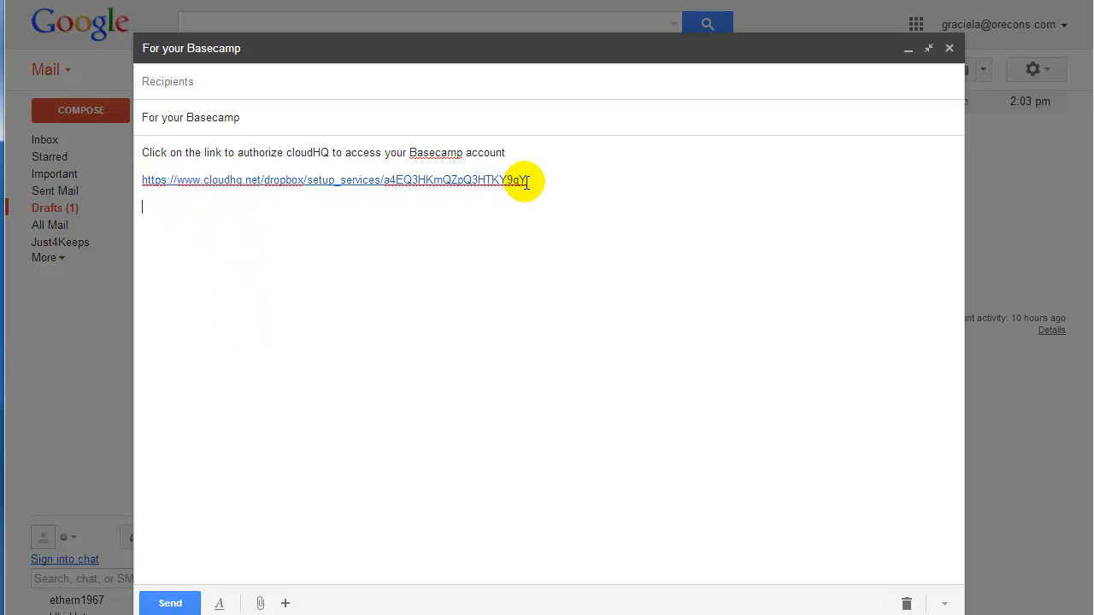
# - Open the 'For your Basecamp' email and follow its cloudHQ setup_services link
pyautogui.click(171, 601)
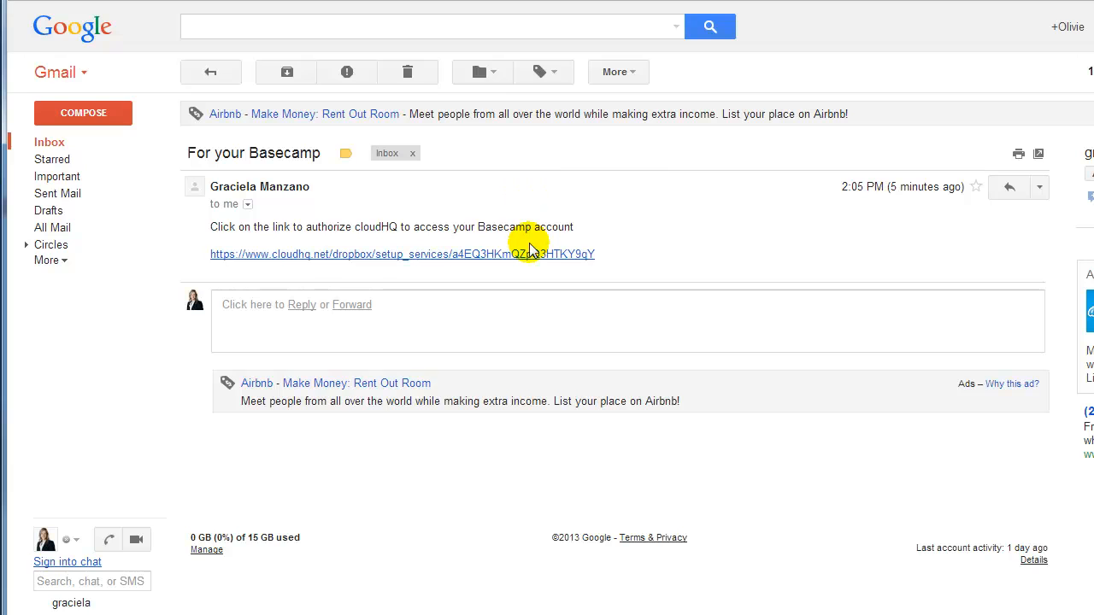
pyautogui.click(401, 253)
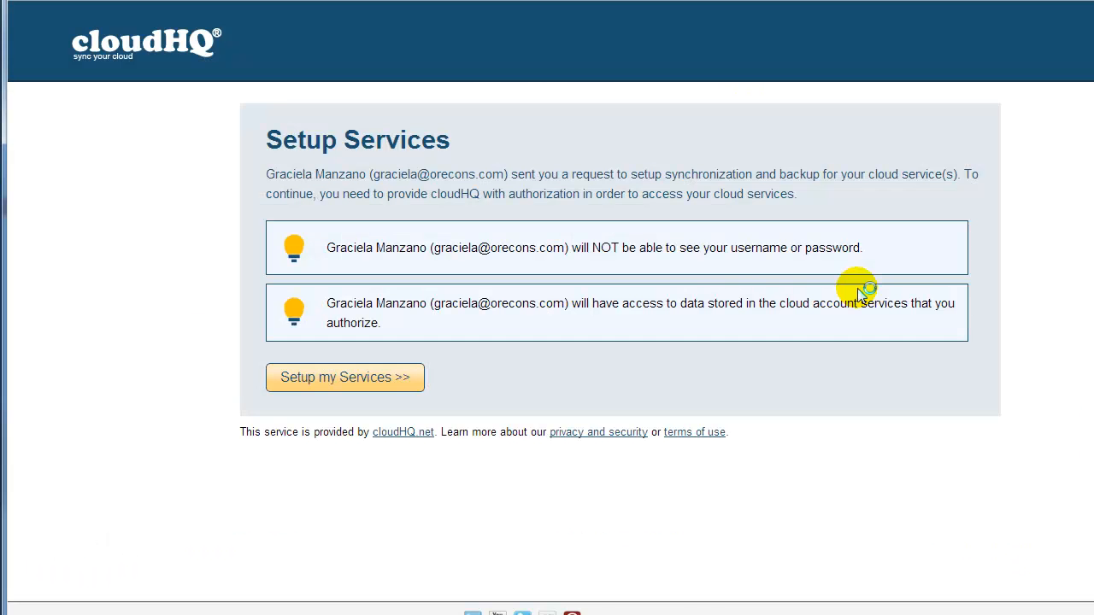
pyautogui.moveTo(407, 392)
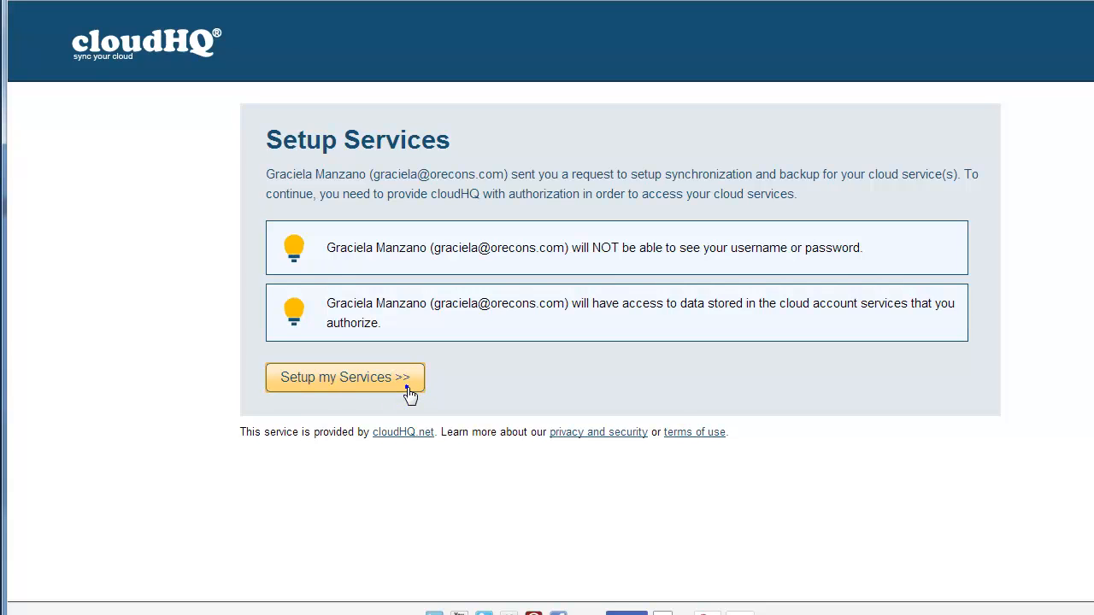
# - Accept the setup request and add Basecamp as the service to connect
pyautogui.click(345, 377)
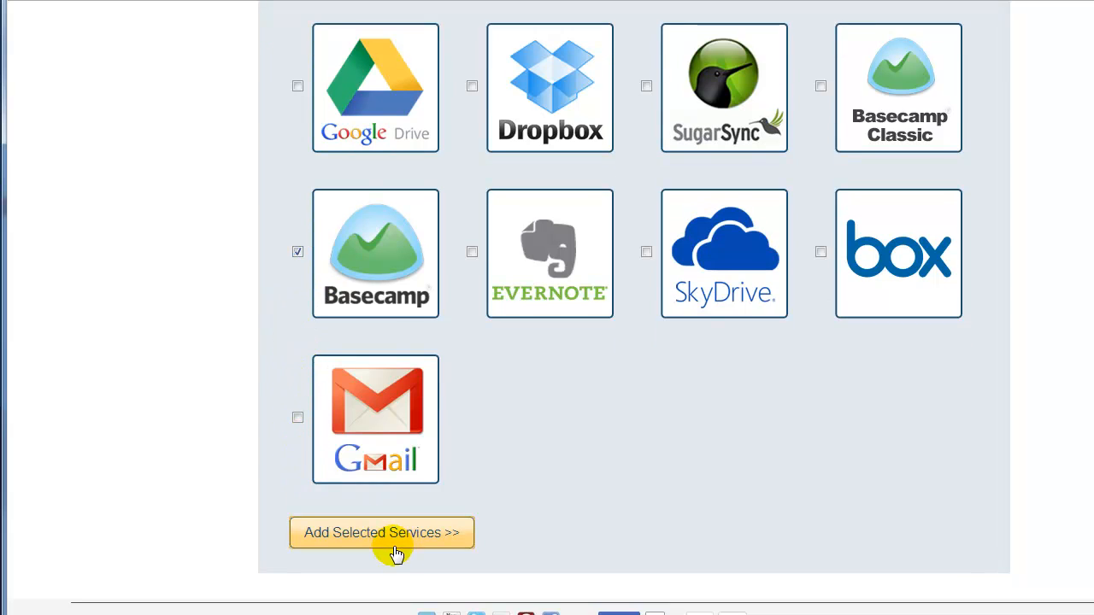
pyautogui.click(381, 533)
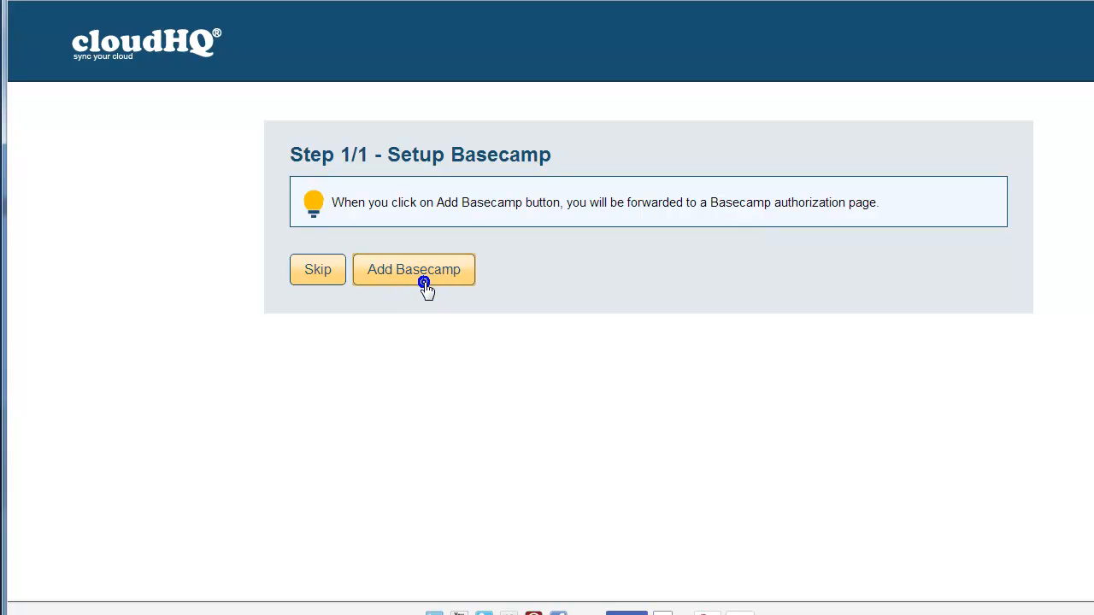
pyautogui.click(414, 270)
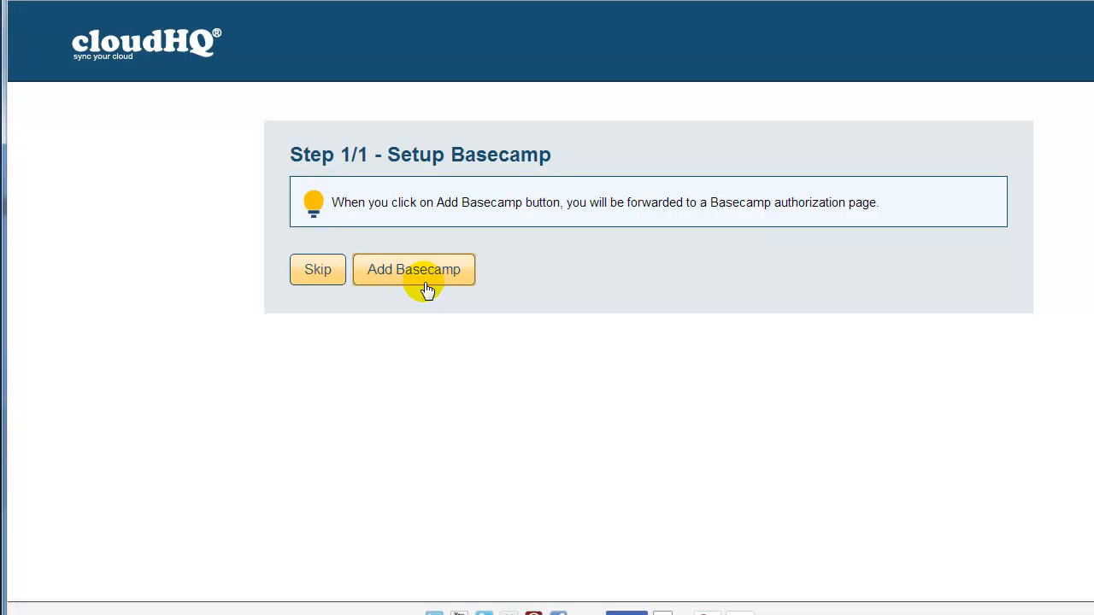
# - Sign in with the 37signals ID and allow cloudHQ access to the Basecamp accounts
pyautogui.click(413, 270)
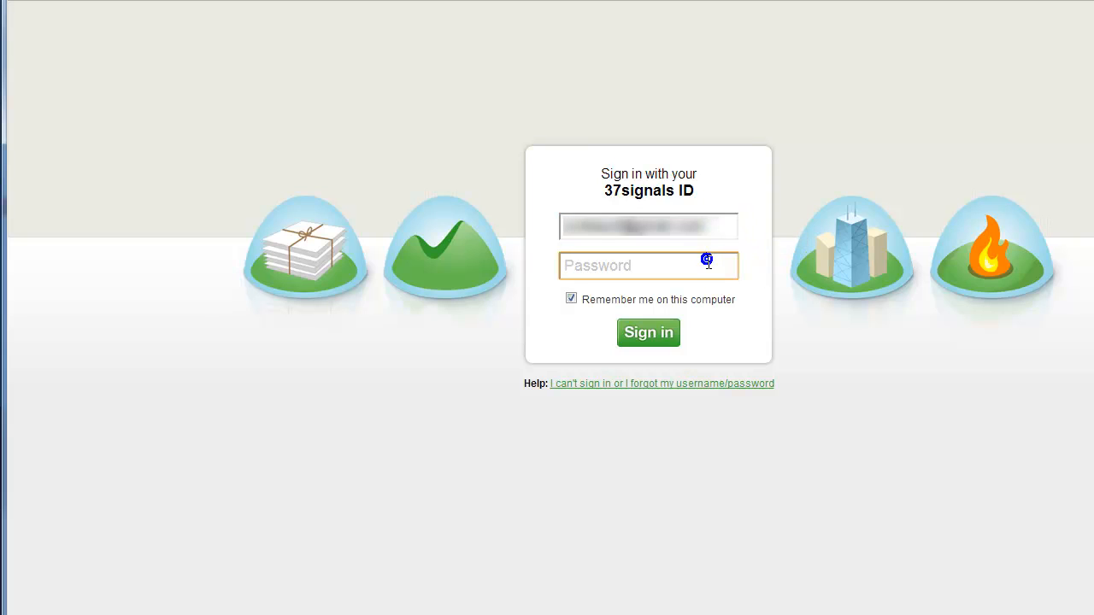
pyautogui.click(647, 331)
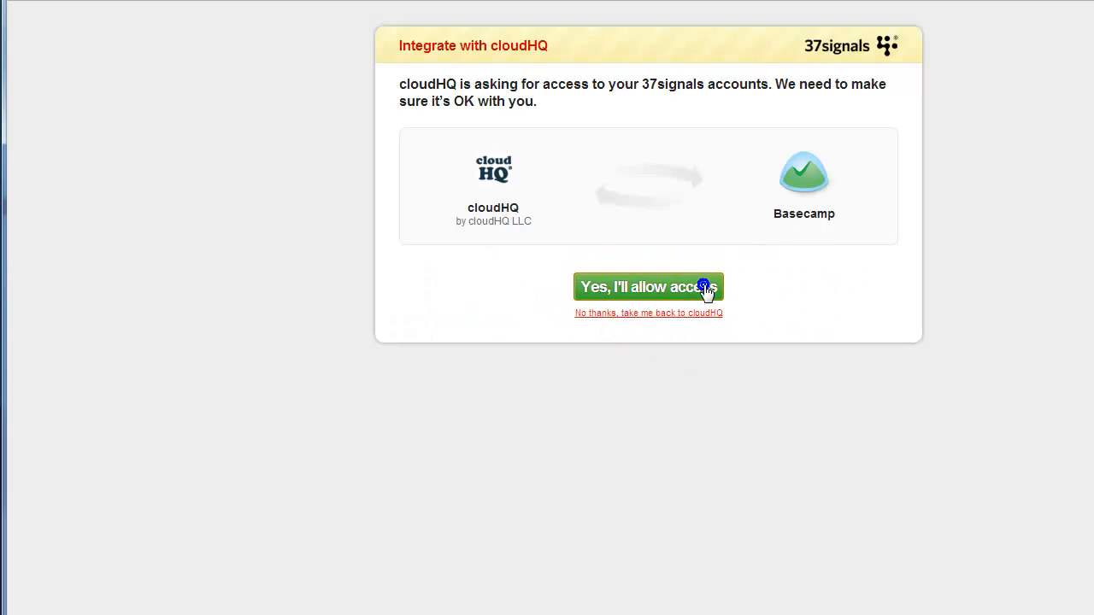
pyautogui.click(650, 287)
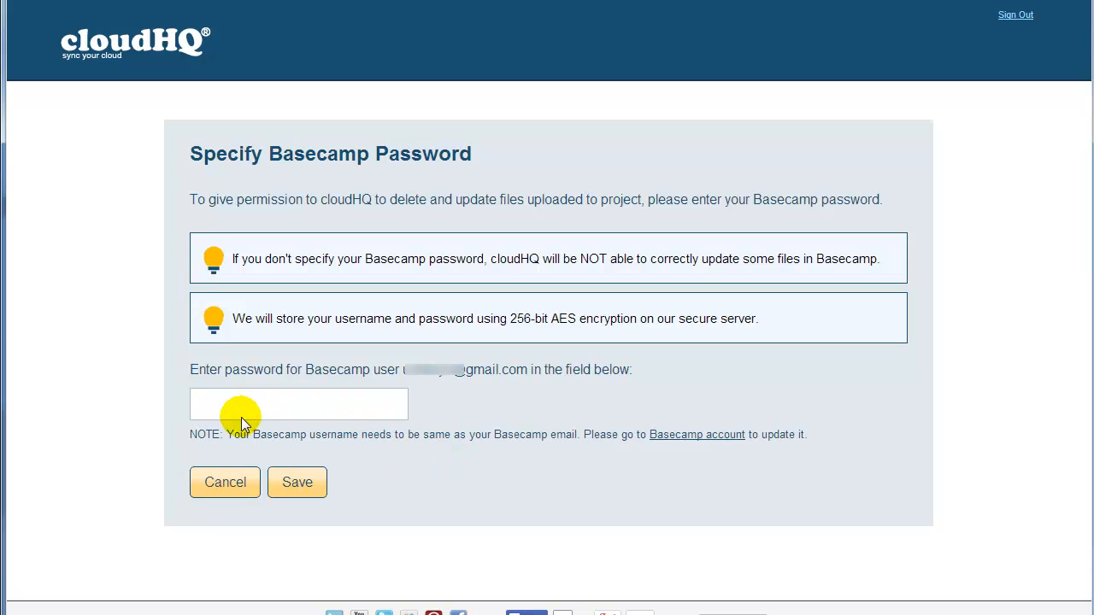
# - Enter and save the Basecamp password so cloudHQ can update project files
pyautogui.write('password')
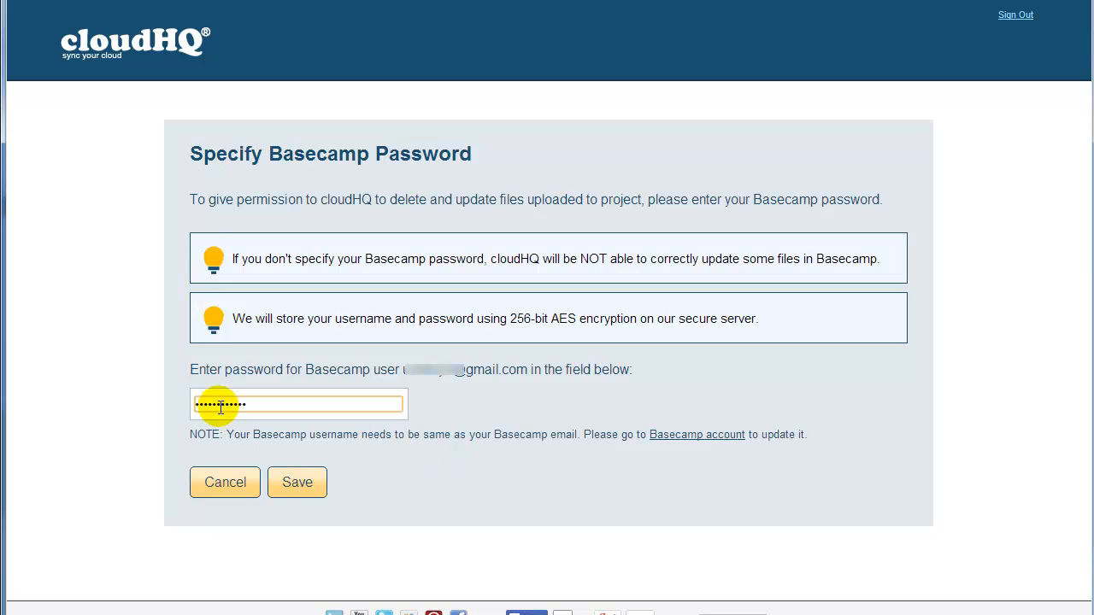
pyautogui.click(297, 482)
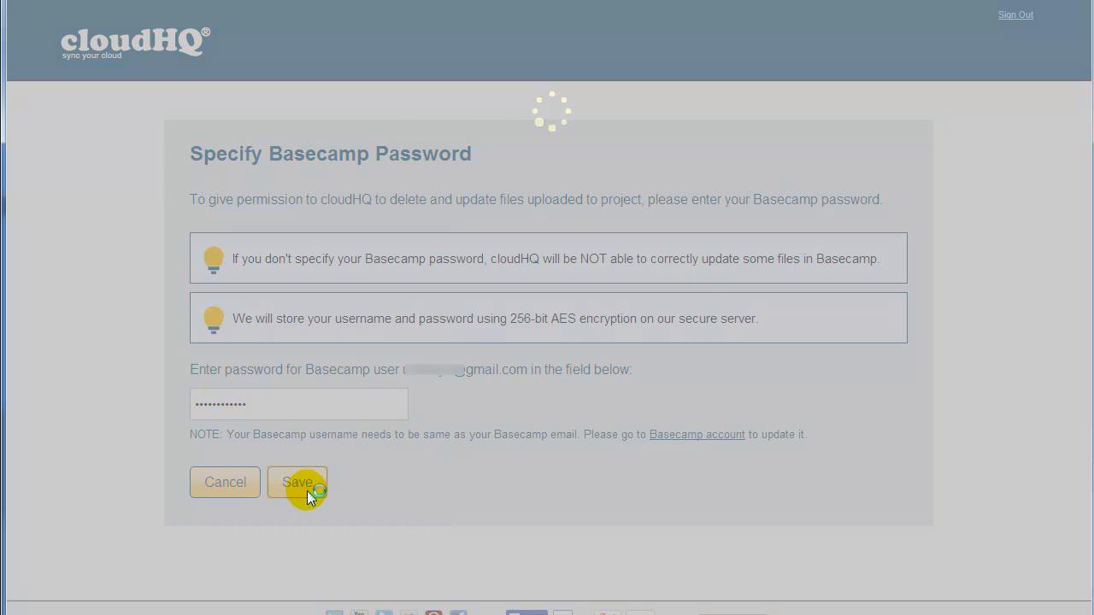
pyautogui.click(297, 482)
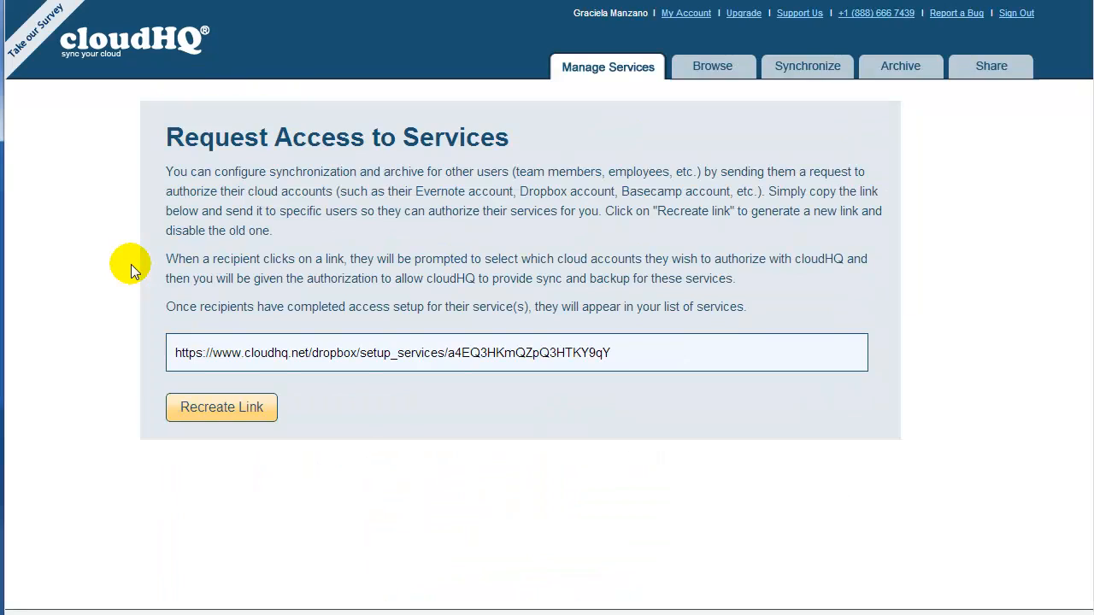
pyautogui.moveTo(500, 89)
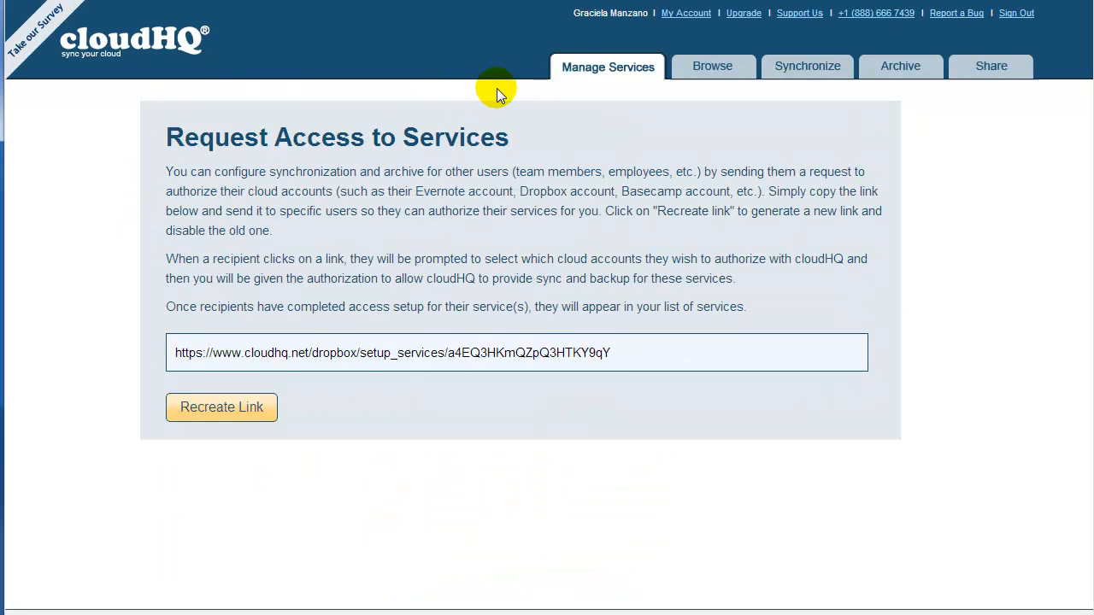
pyautogui.moveTo(585, 71)
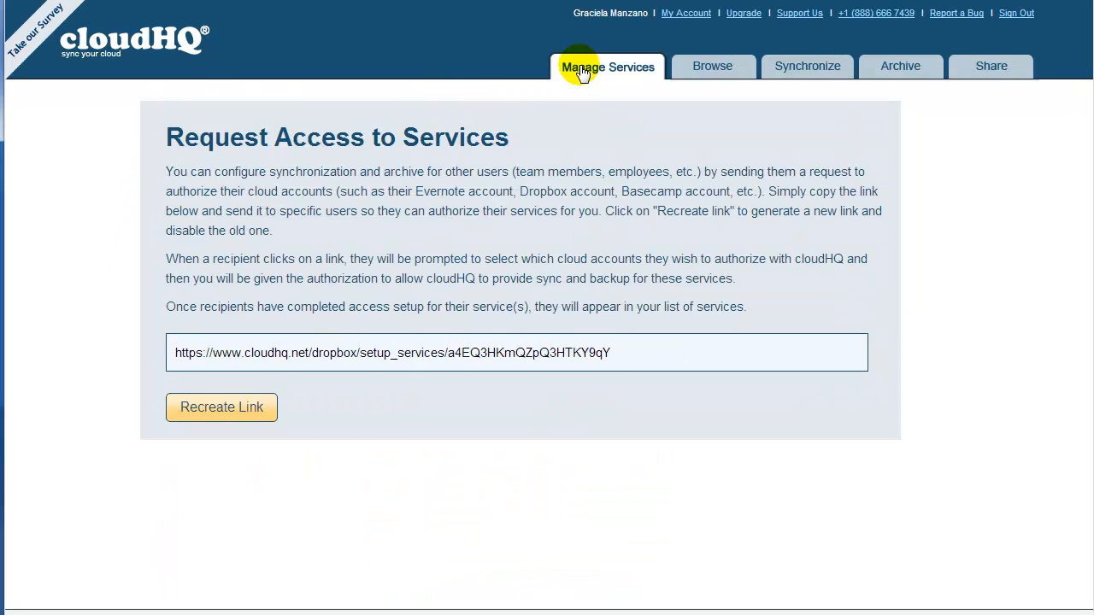
# - Review the connected accounts under Manage Services, then start Setup Archive or Sync
pyautogui.click(609, 67)
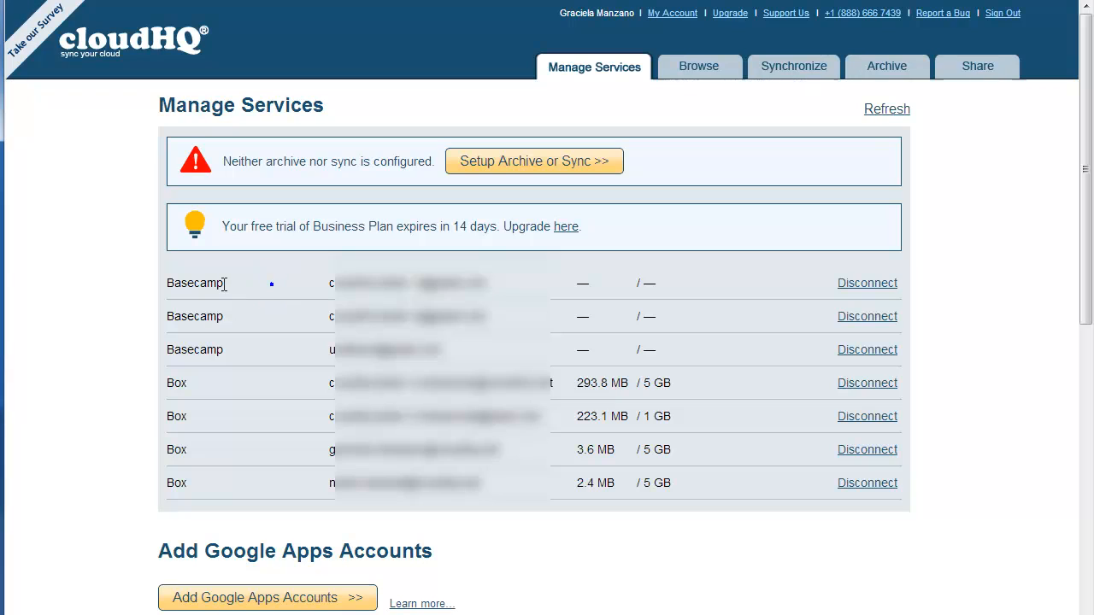
pyautogui.moveTo(243, 382)
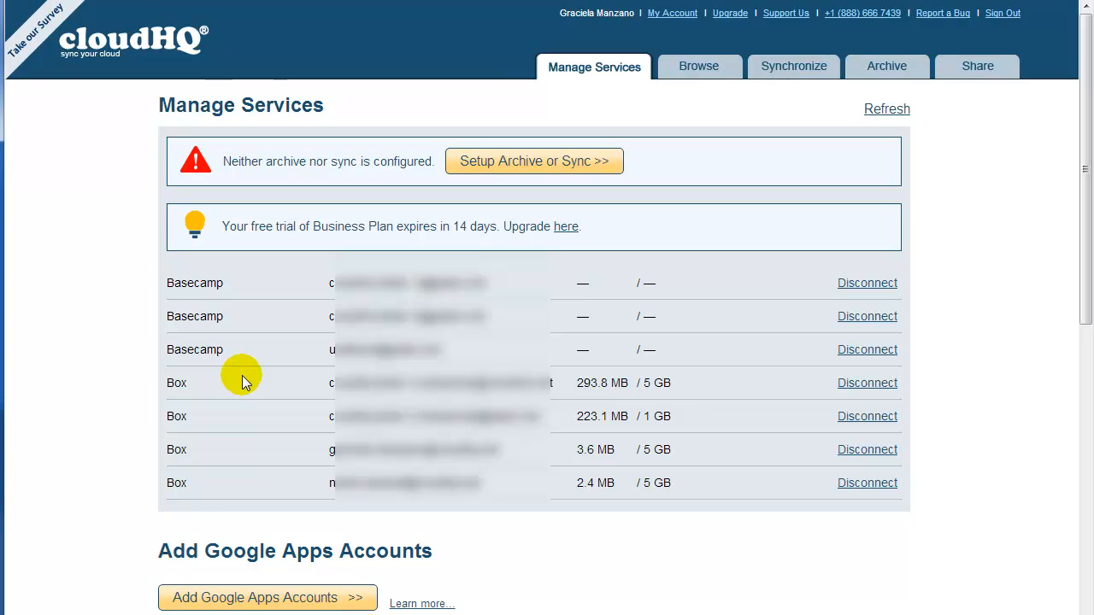
pyautogui.scroll(-3)
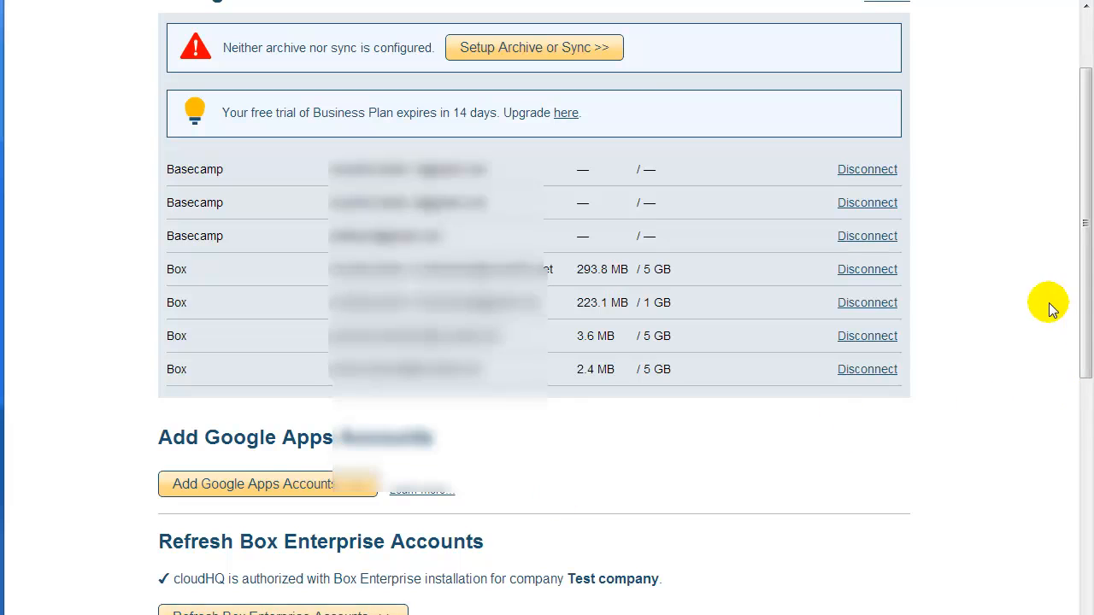
pyautogui.scroll(3)
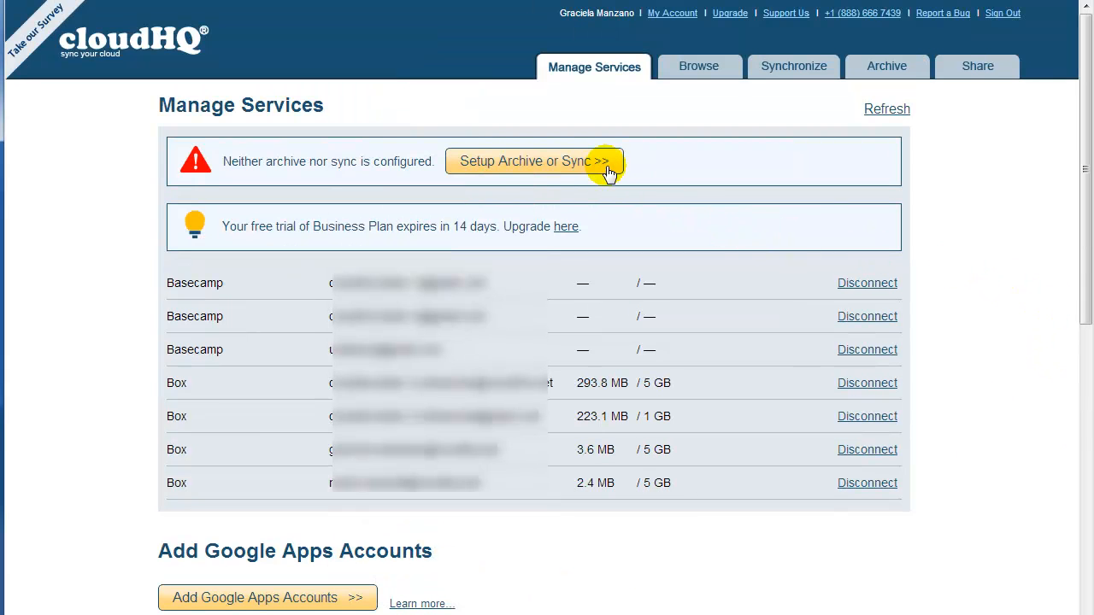
pyautogui.click(533, 160)
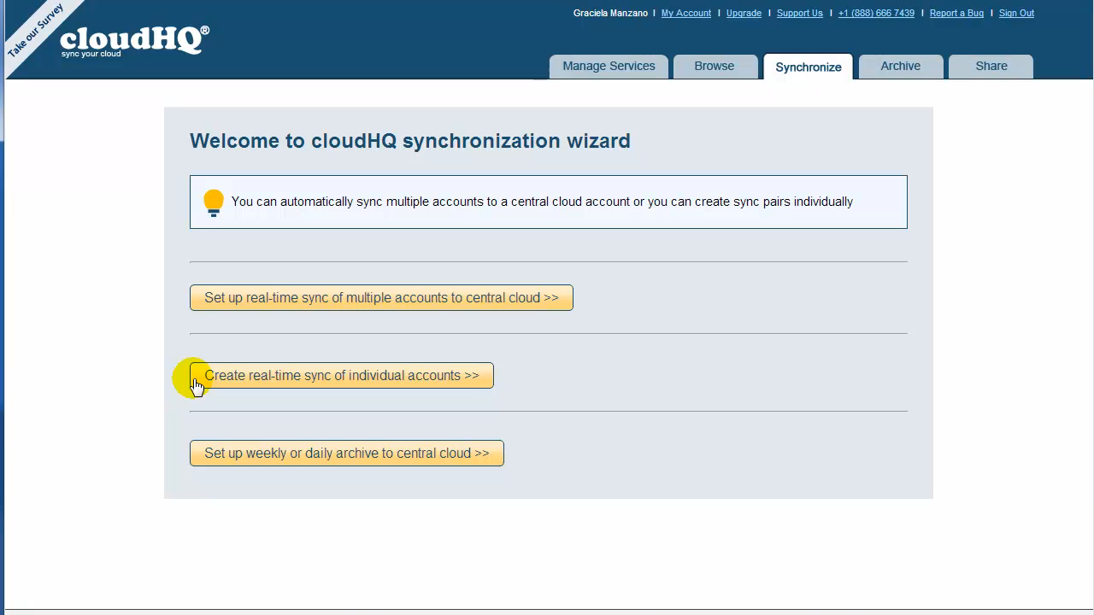
# - Create a real-time sync of individual accounts with a Basecamp account as the first side
pyautogui.click(342, 376)
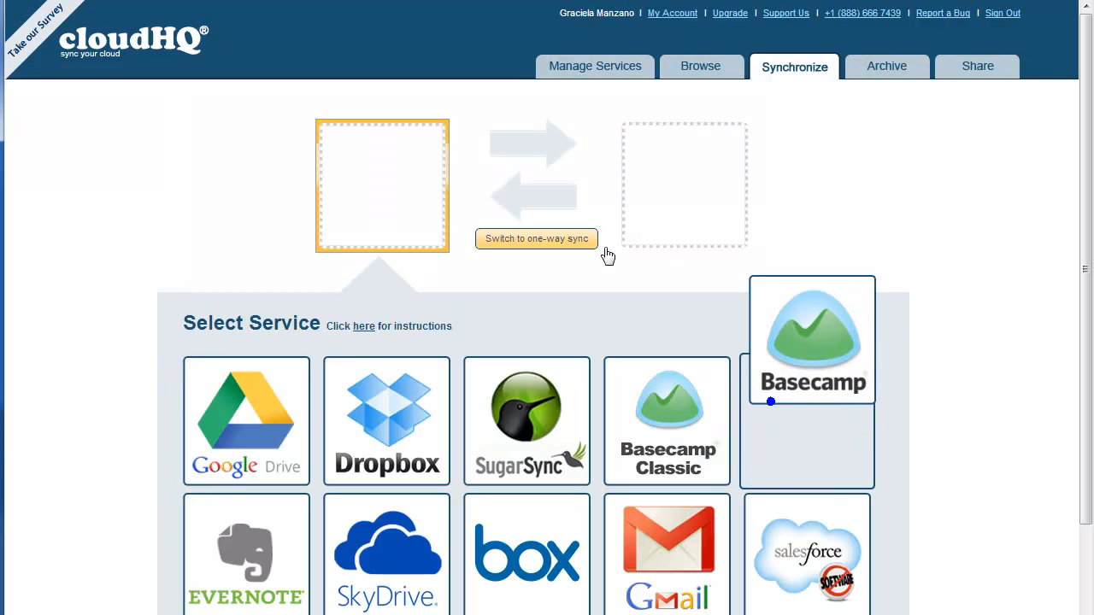
pyautogui.click(810, 339)
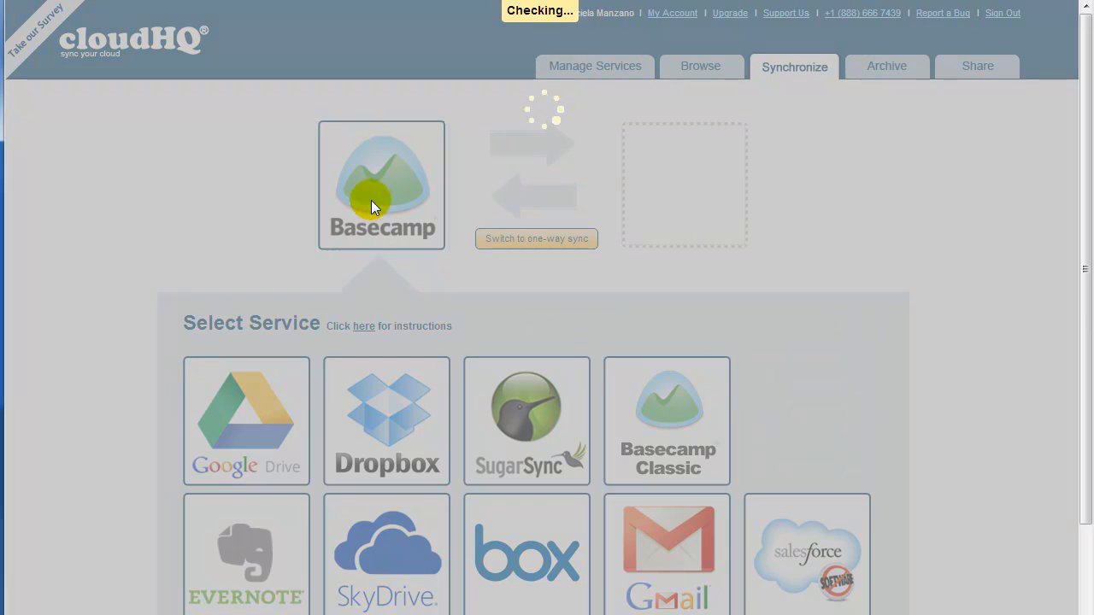
pyautogui.click(382, 185)
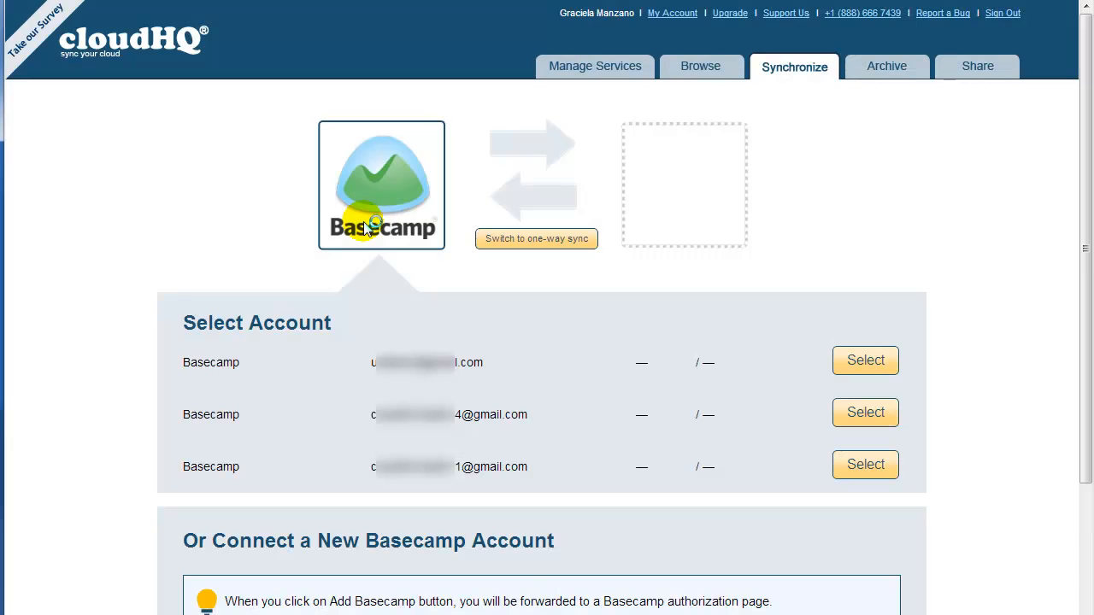
pyautogui.click(865, 359)
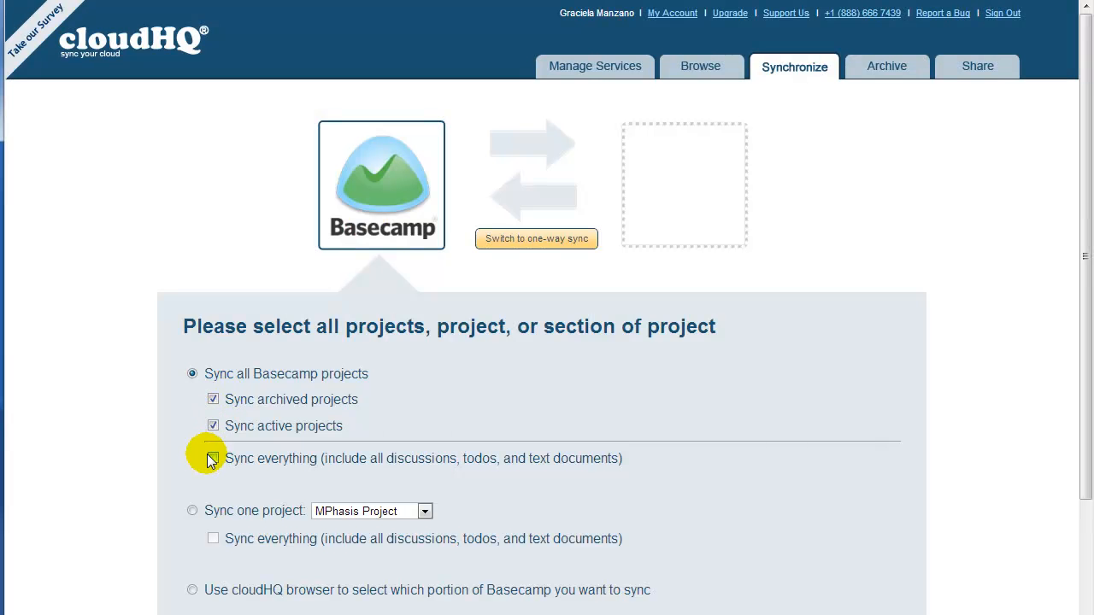
# - Keep 'Sync all Basecamp projects' and continue to the destination service list
pyautogui.scroll(-3)
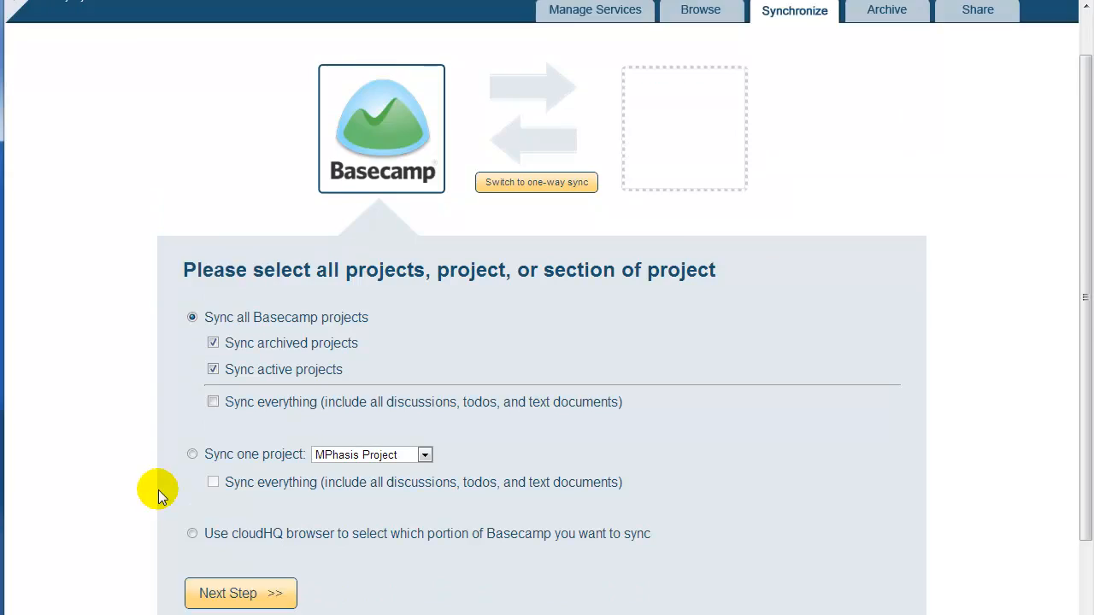
pyautogui.click(424, 455)
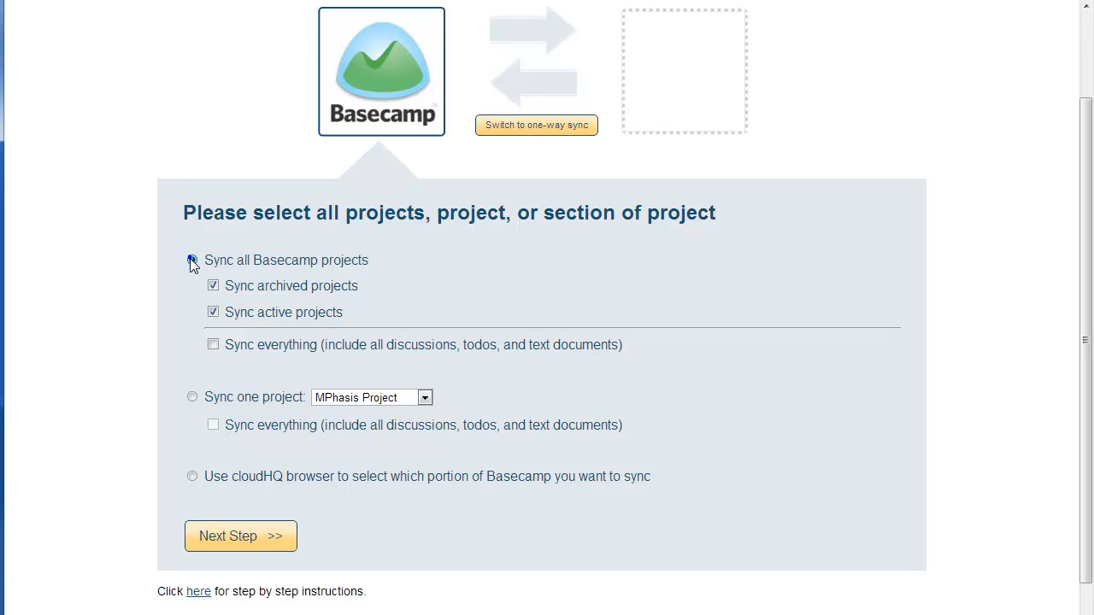
pyautogui.click(191, 260)
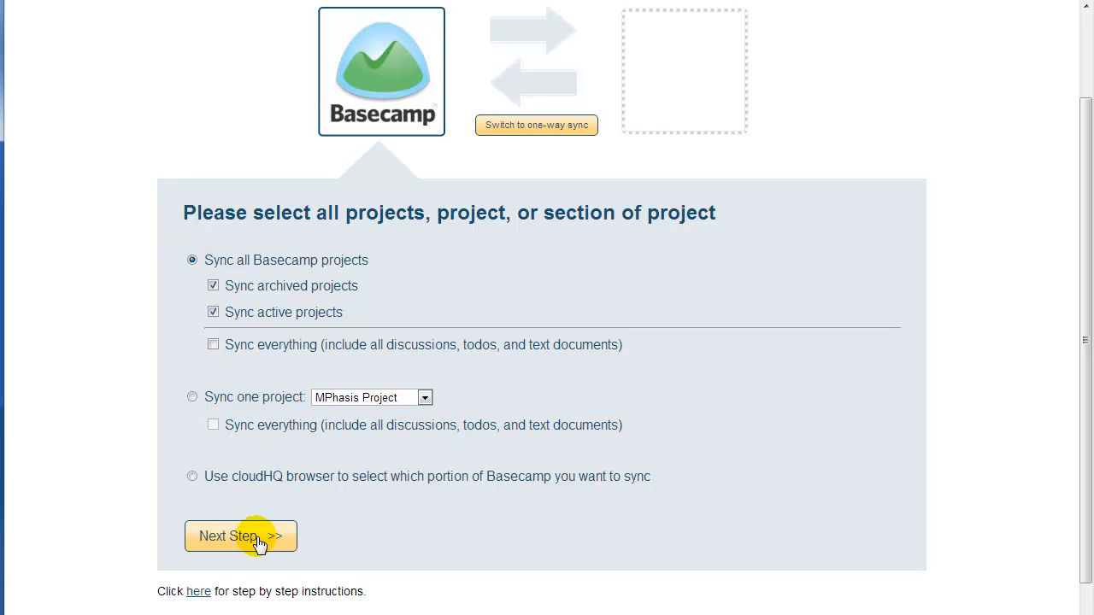
pyautogui.click(241, 536)
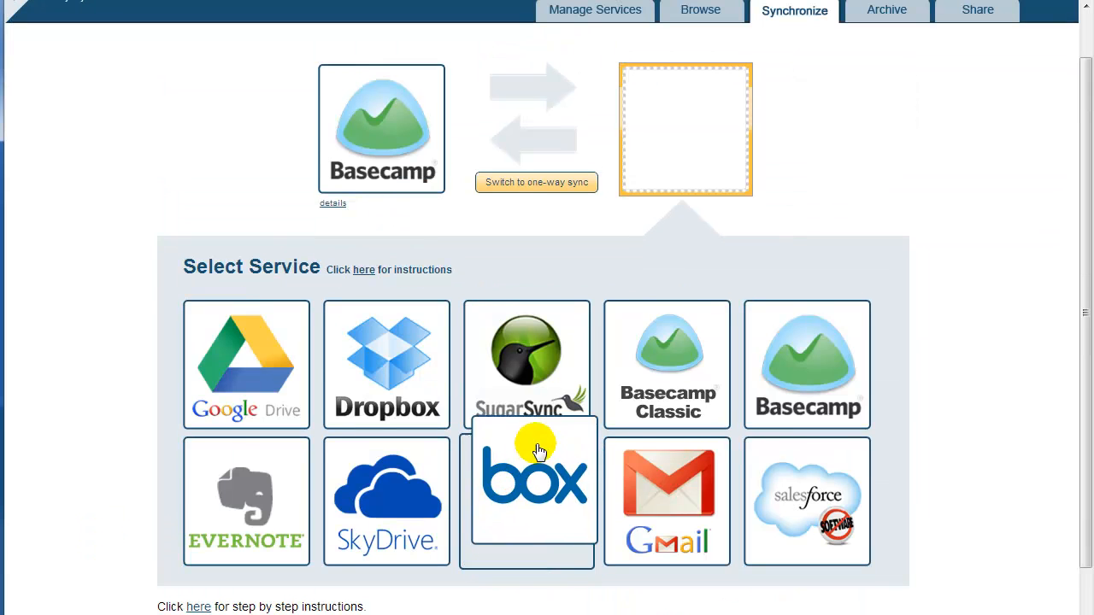
# - Choose the first Box account as destination with its top-level folder as parent
pyautogui.click(533, 470)
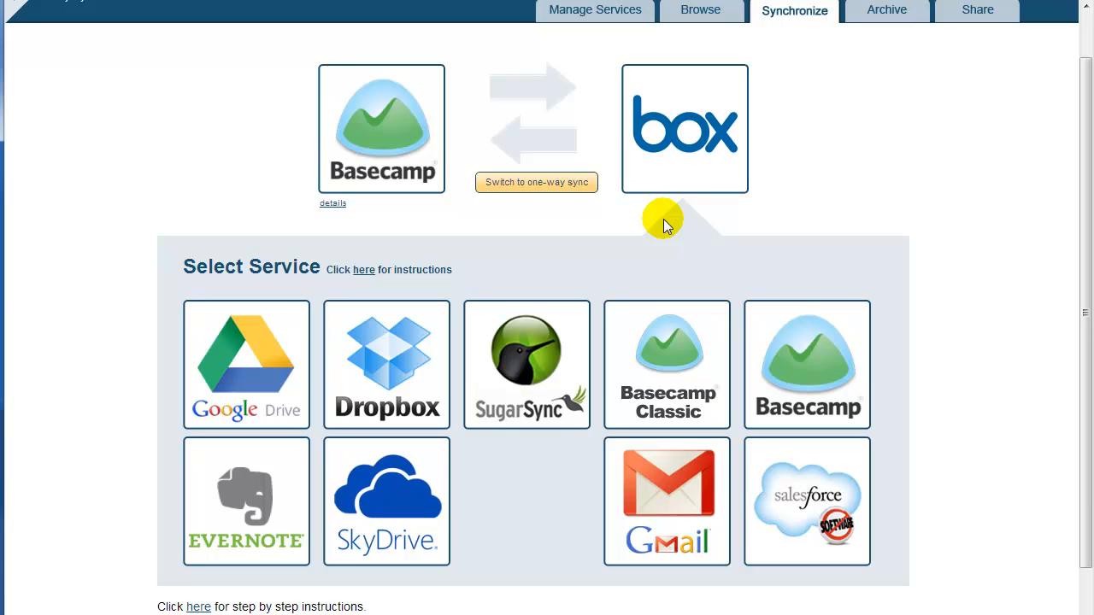
pyautogui.click(684, 130)
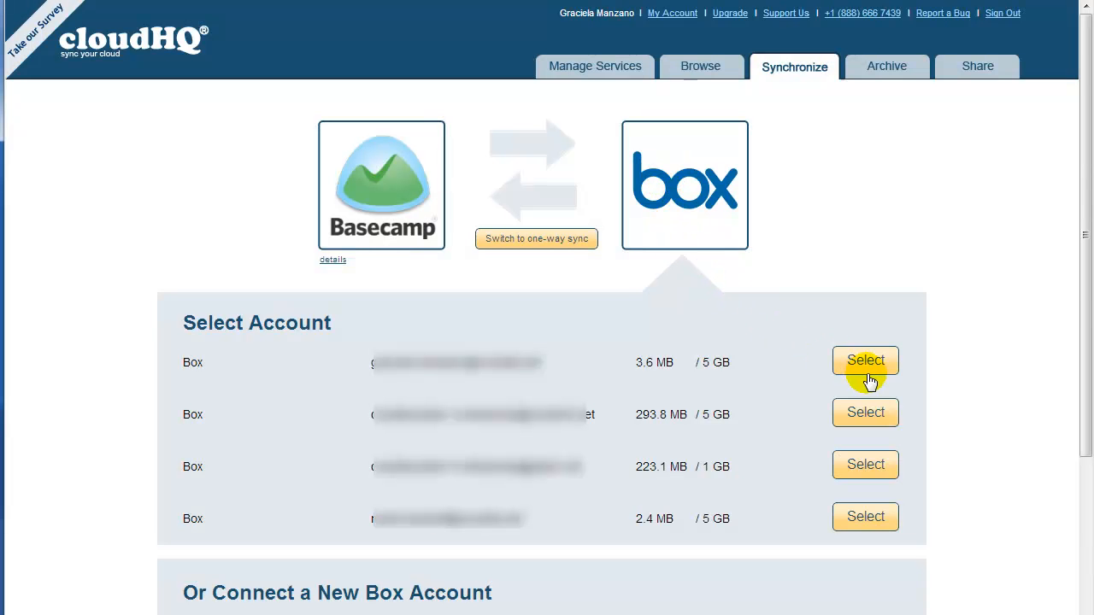
pyautogui.click(865, 359)
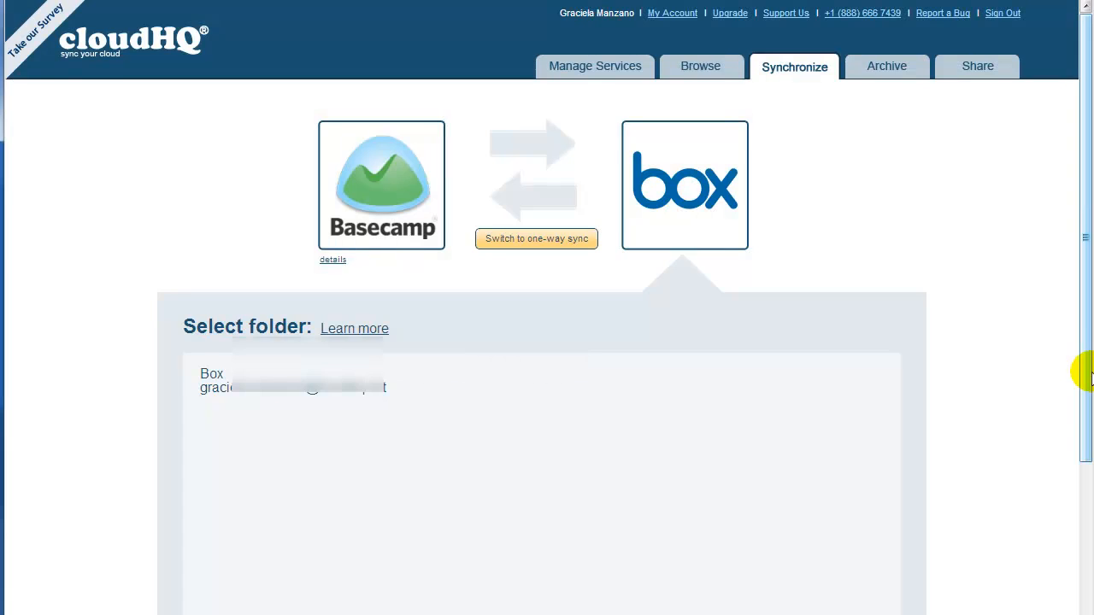
pyautogui.scroll(-3)
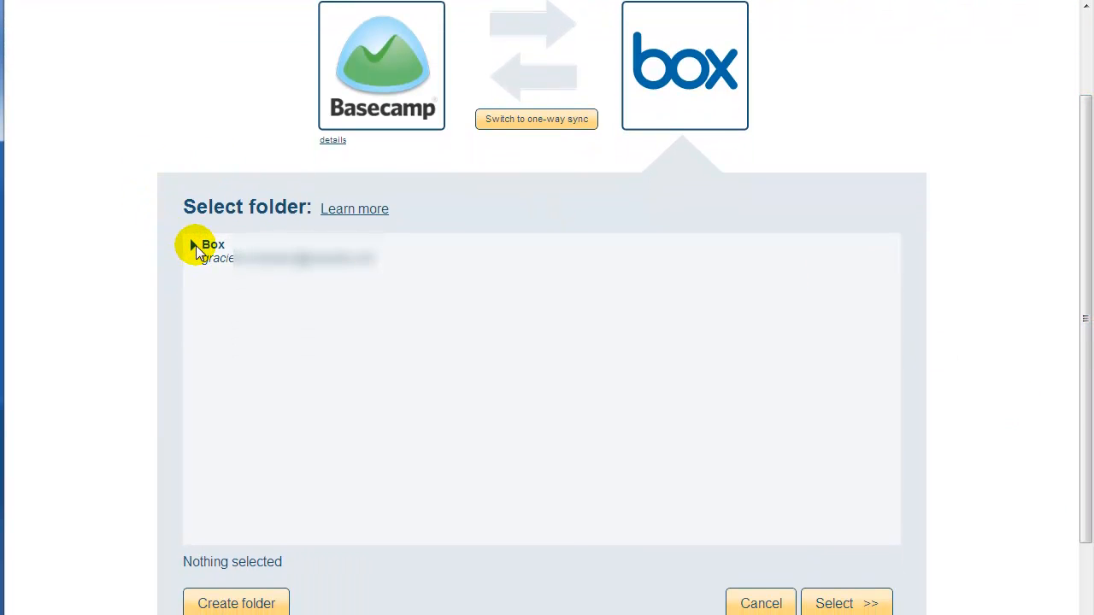
pyautogui.click(208, 248)
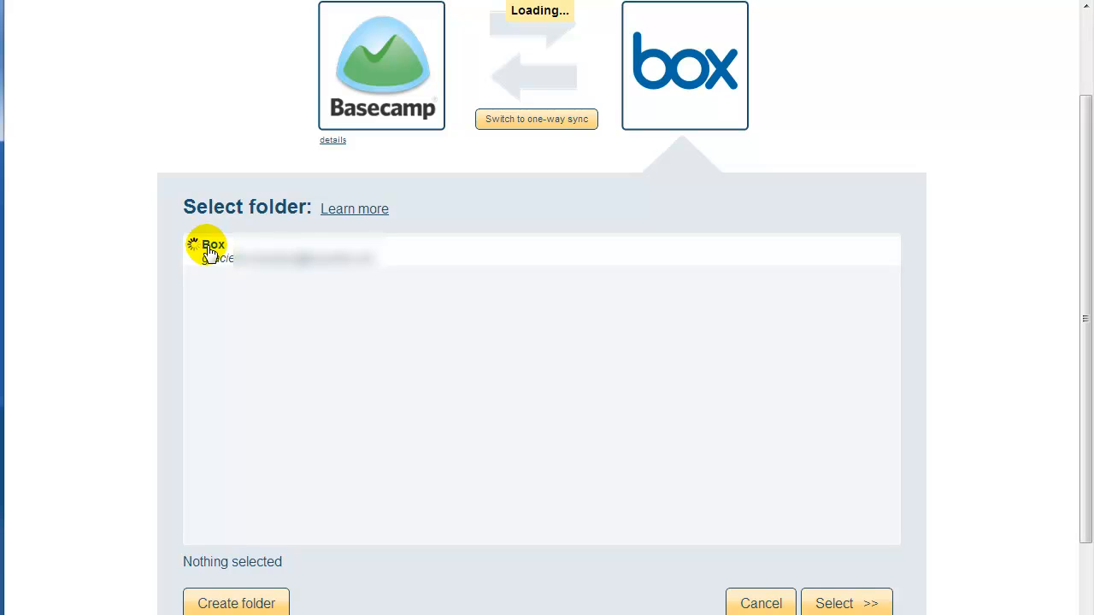
# - Create a 'Basecamp Sync' folder there as the sync destination
pyautogui.click(236, 604)
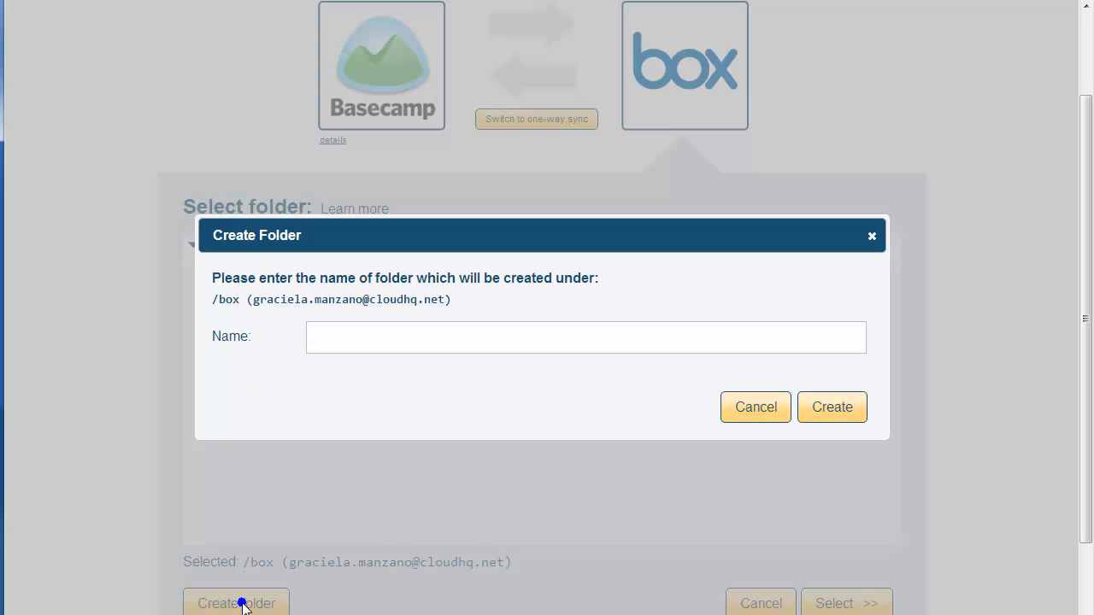
pyautogui.write('Basecamp Sync')
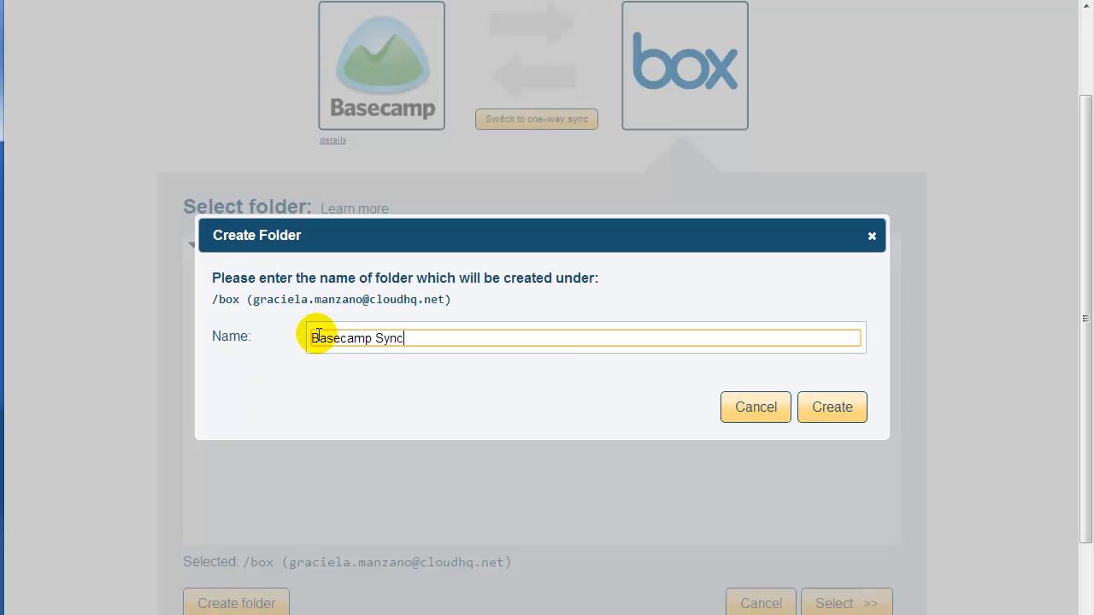
pyautogui.moveTo(831, 406)
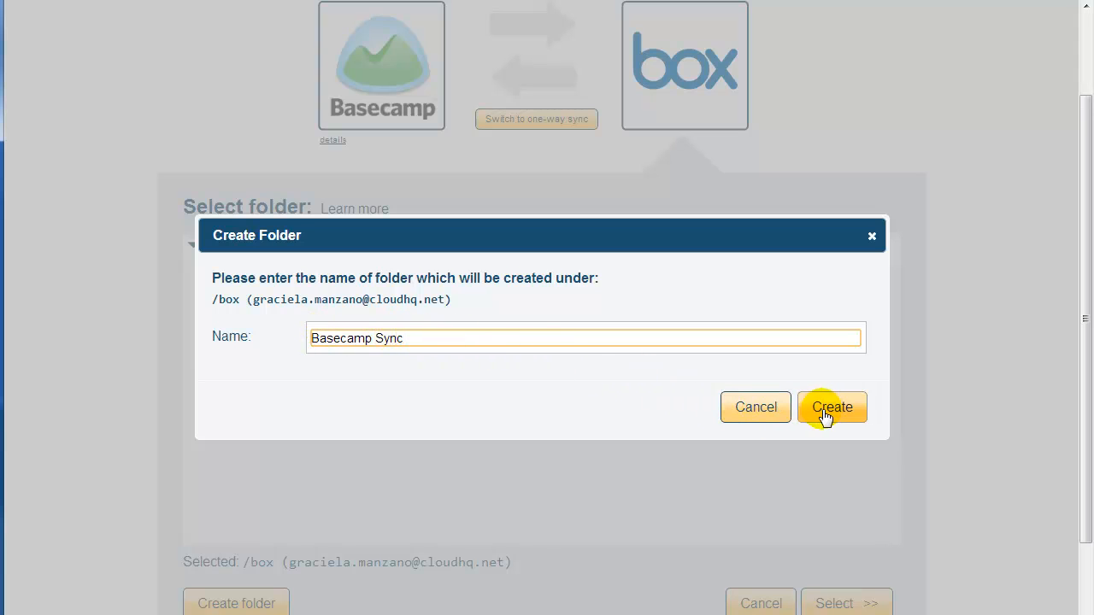
pyautogui.click(831, 407)
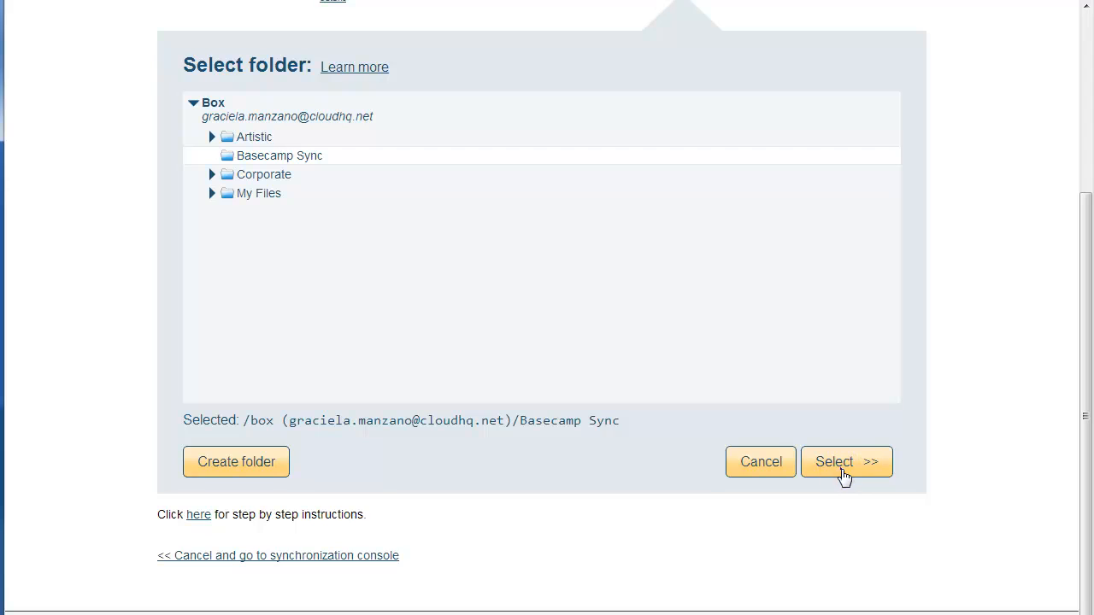
# - Confirm Basecamp Sync as the Box destination folder and add one more synchronization pair
pyautogui.click(845, 462)
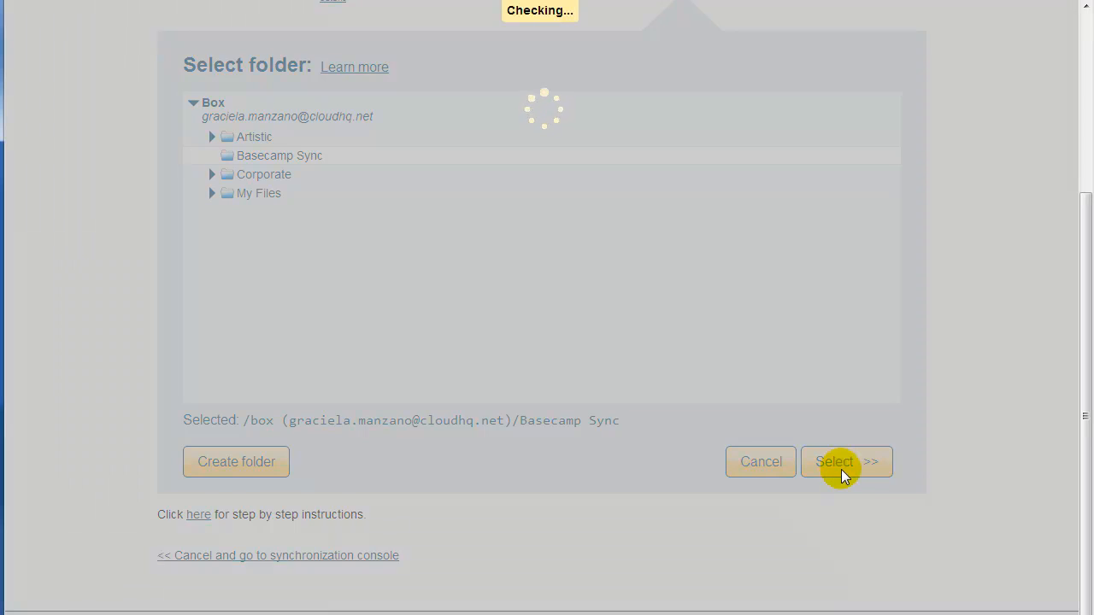
pyautogui.click(834, 462)
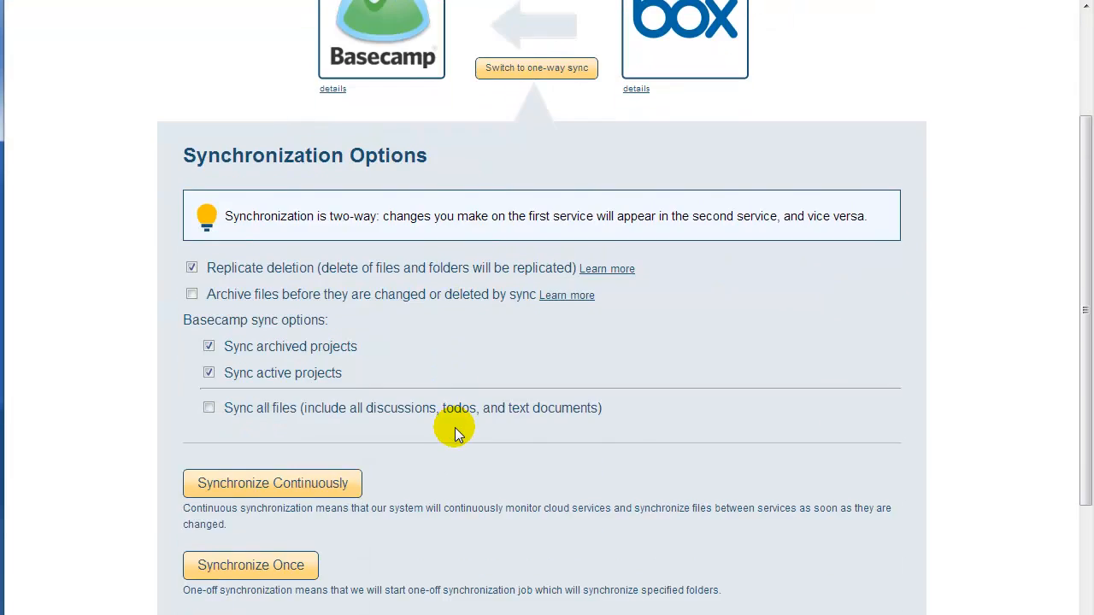
pyautogui.scroll(-3)
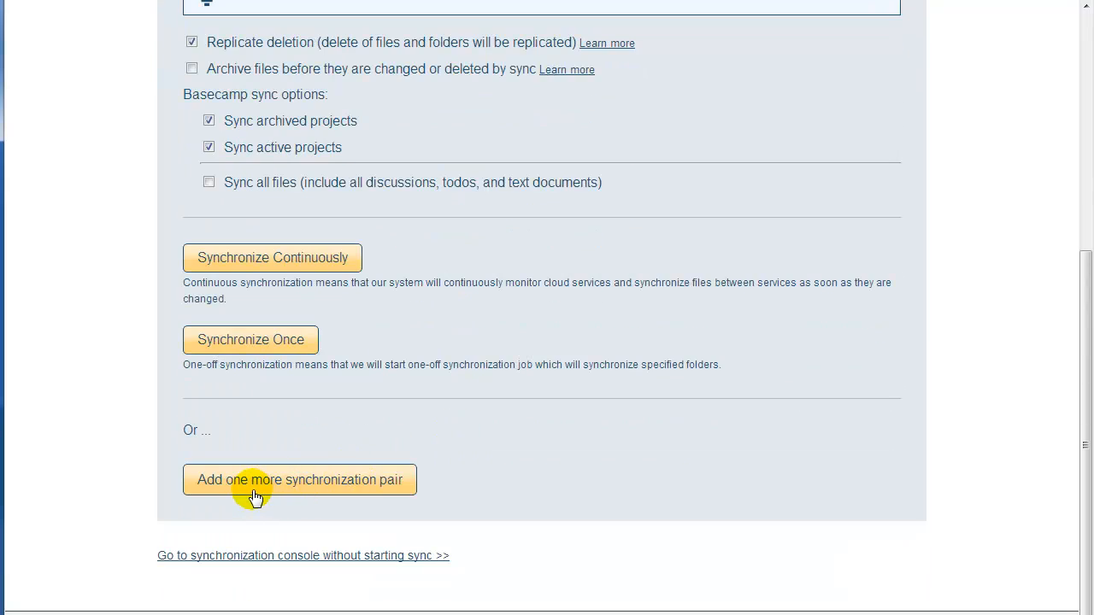
pyautogui.click(299, 478)
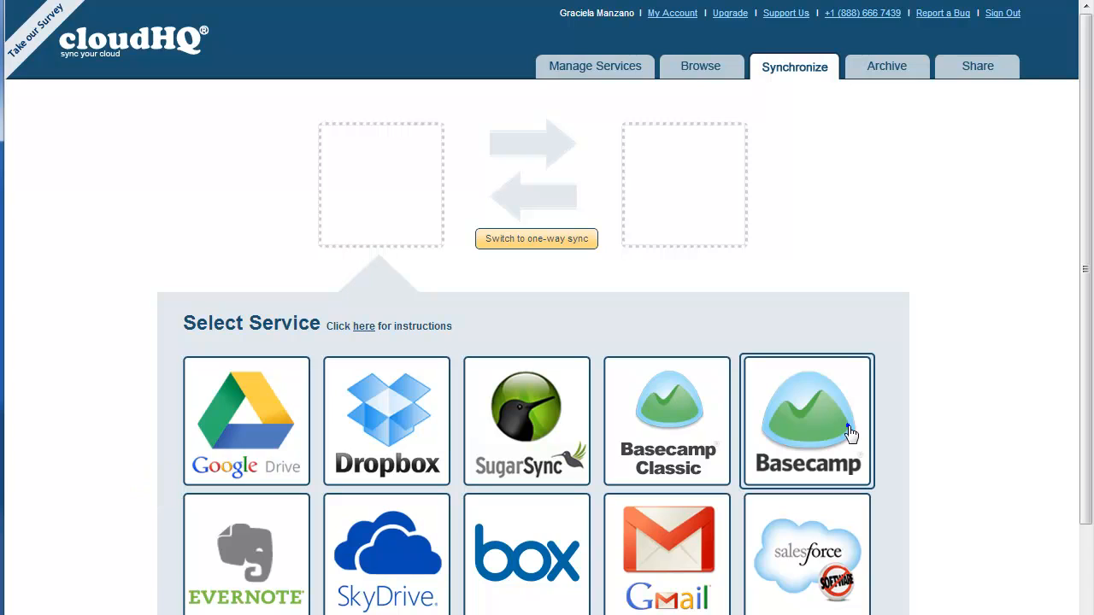
# - Pair a Basecamp account with a new Basecamp Sync2 folder in the second Box account
pyautogui.click(807, 420)
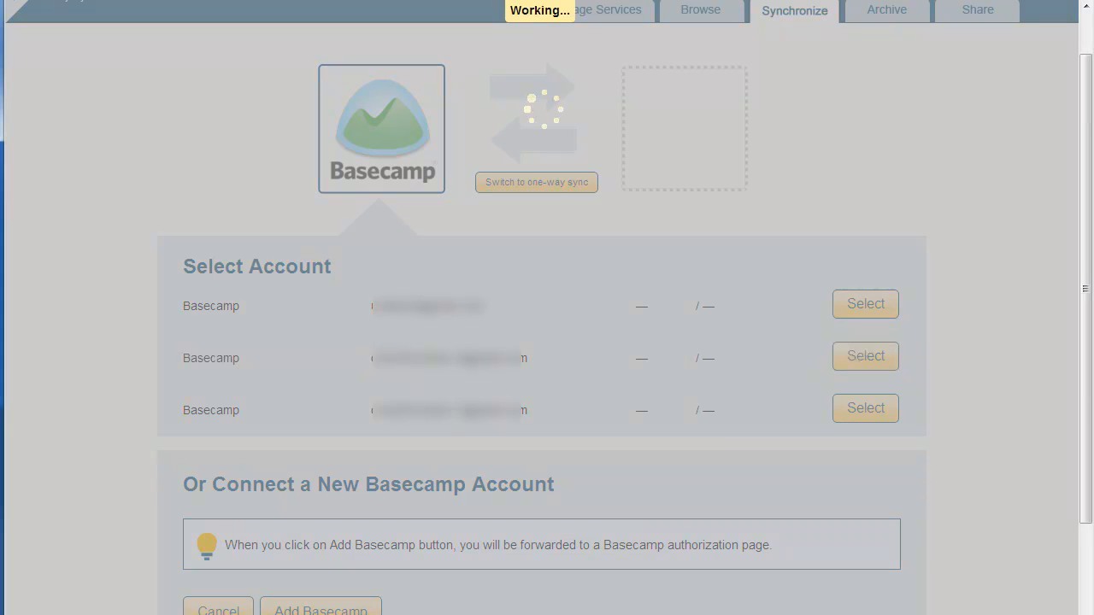
pyautogui.click(865, 304)
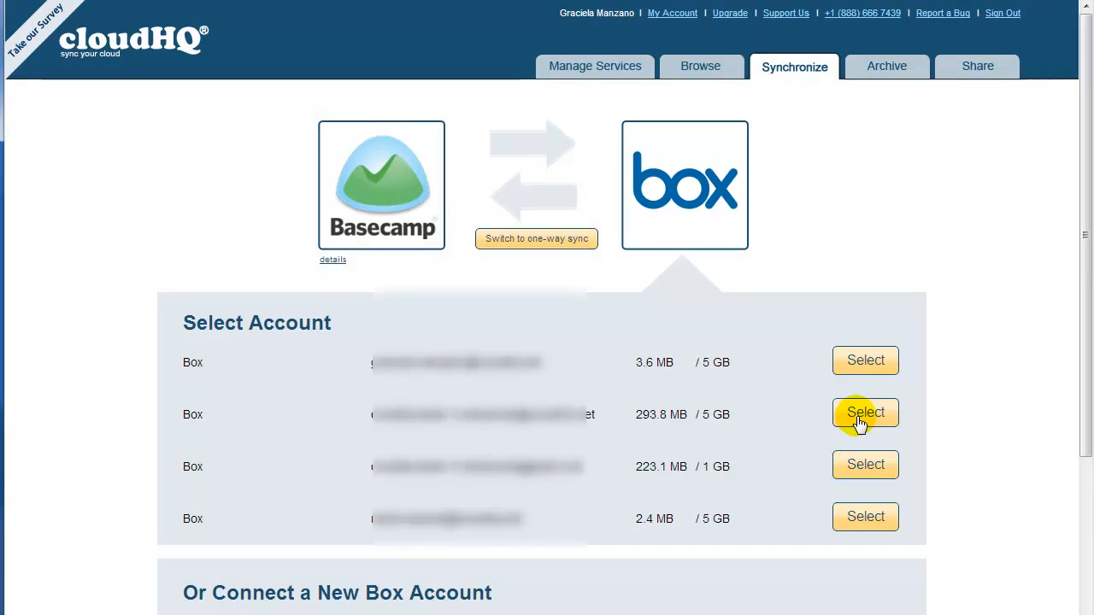
pyautogui.click(865, 414)
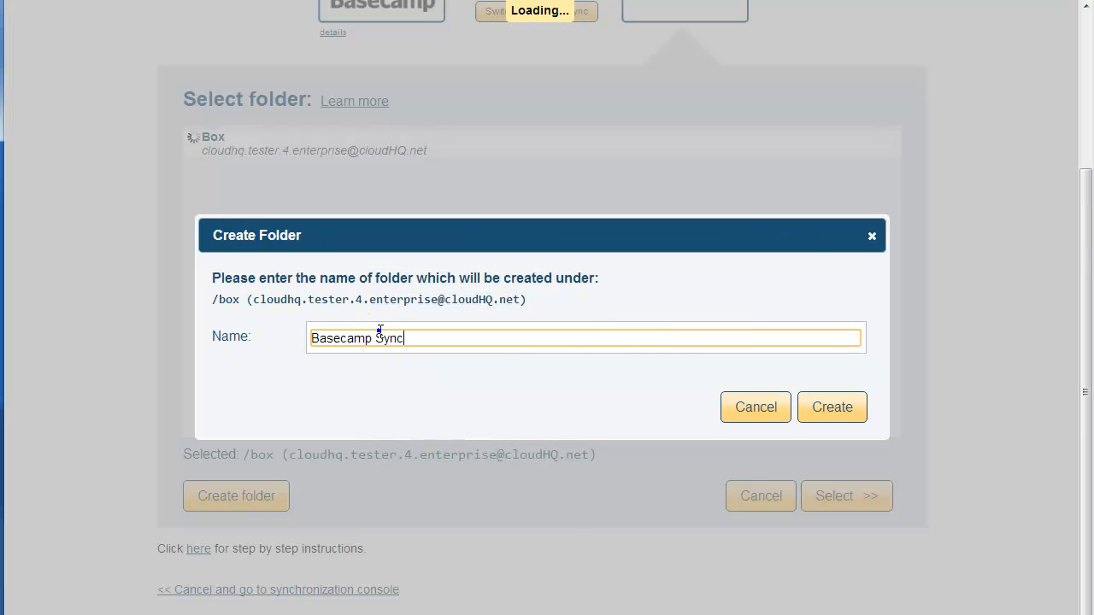
pyautogui.click(831, 406)
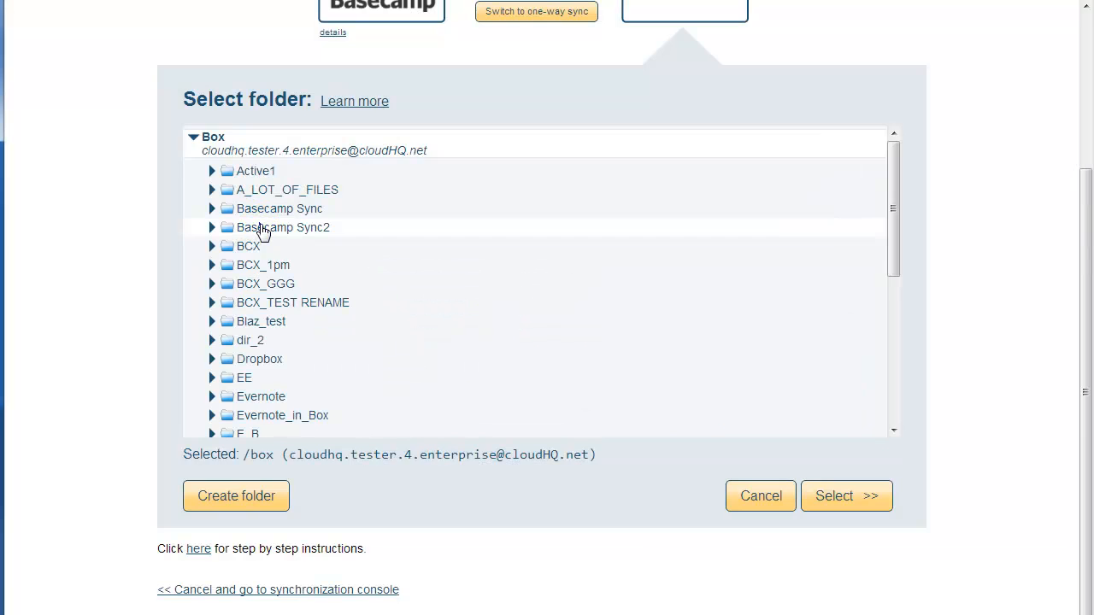
pyautogui.click(844, 496)
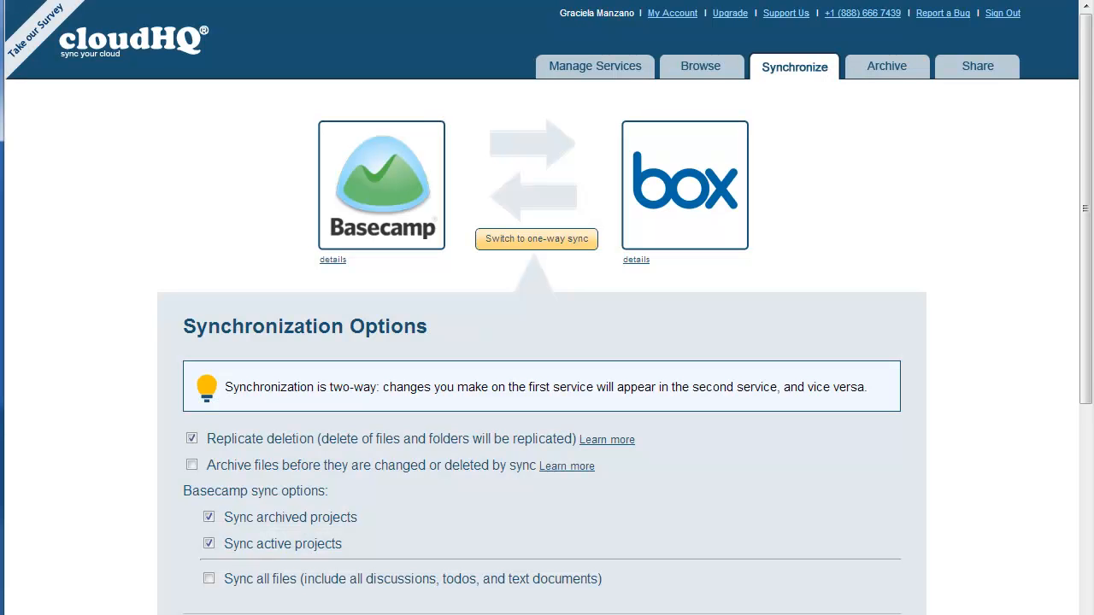
pyautogui.scroll(-3)
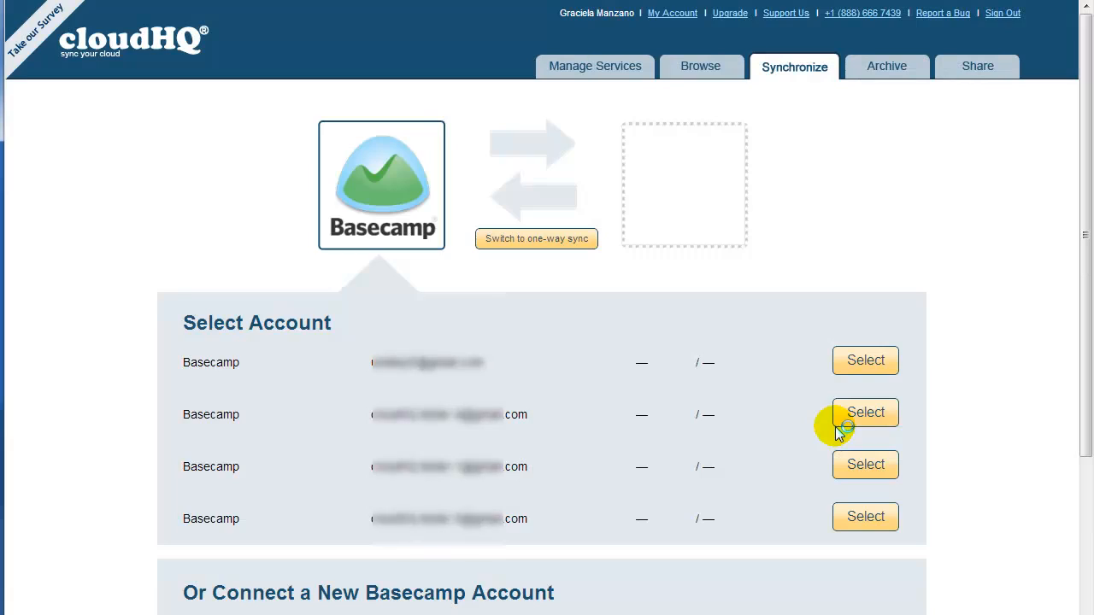
pyautogui.moveTo(865, 465)
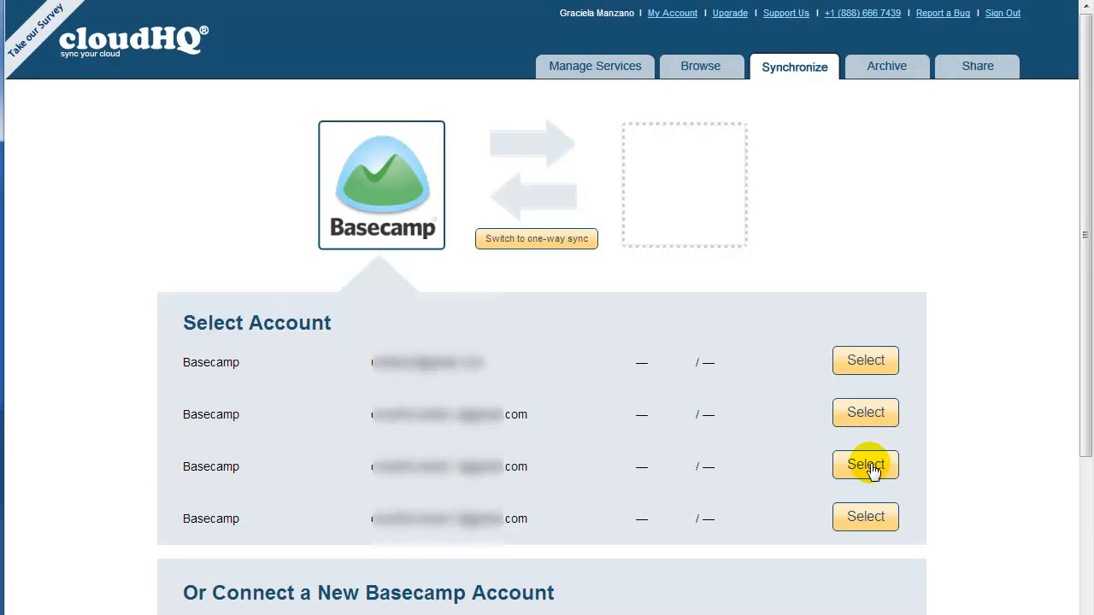
# - Select the third Basecamp account with all its projects included
pyautogui.click(865, 465)
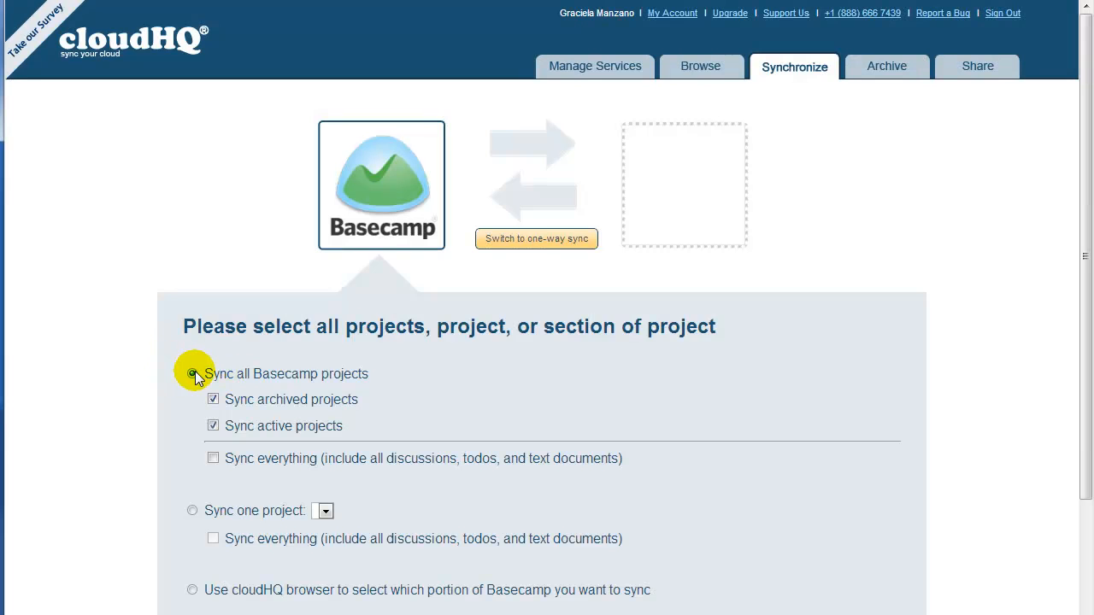
pyautogui.scroll(-3)
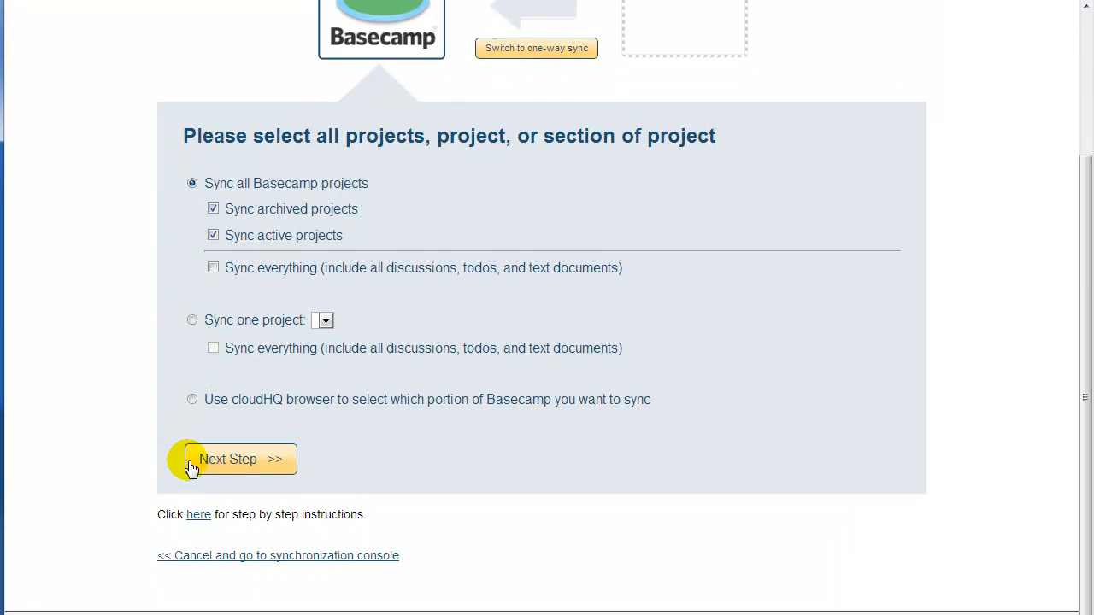
pyautogui.click(227, 458)
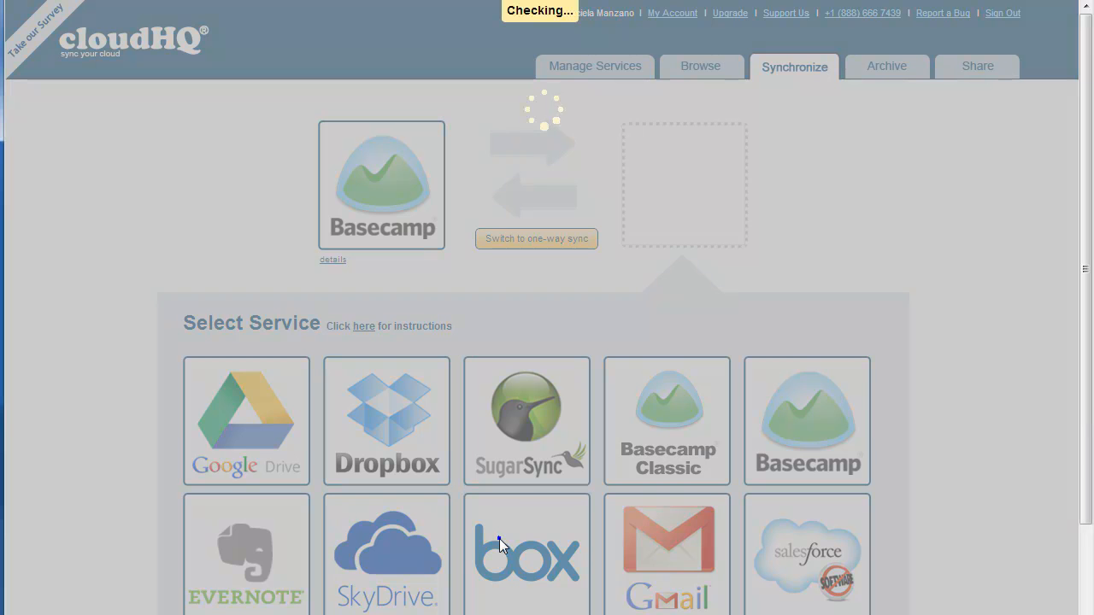
# - Sync it to Basecamp Sync4 in the first Box account and start continuous synchronization
pyautogui.click(526, 554)
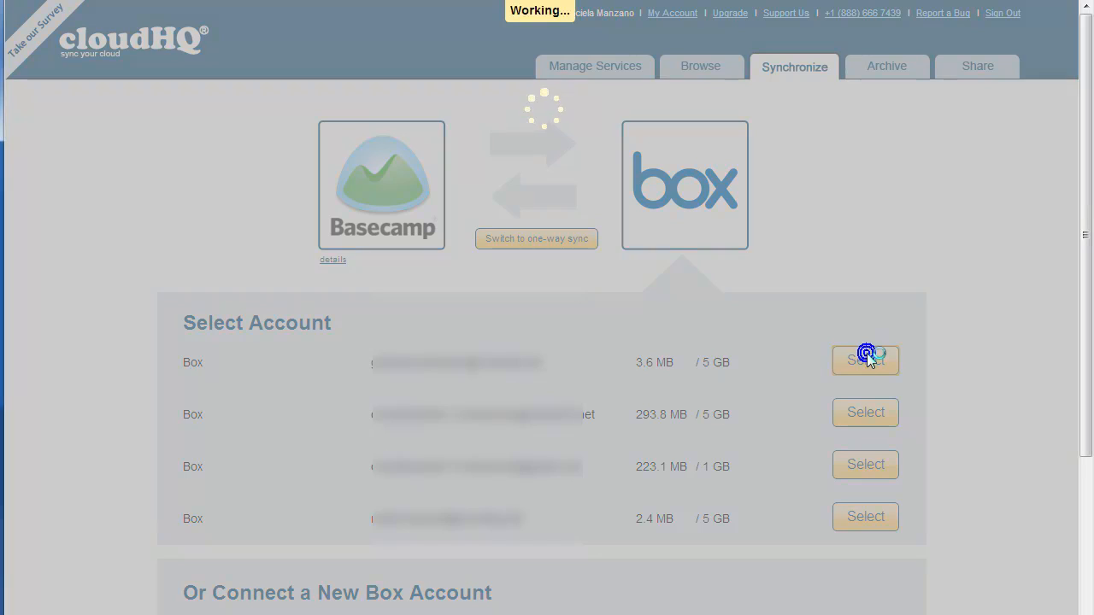
pyautogui.click(865, 361)
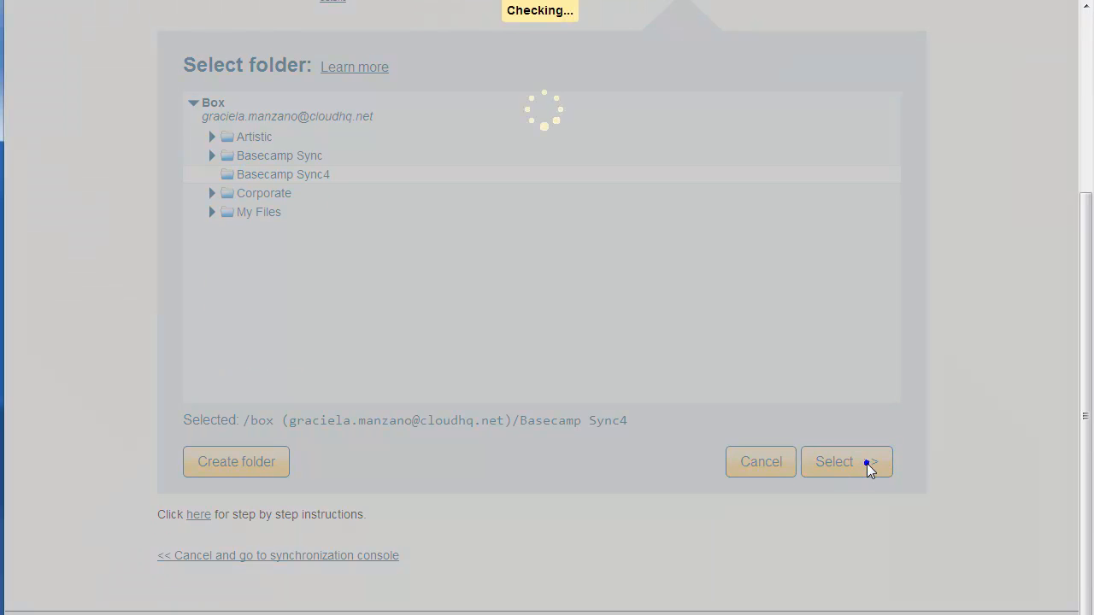
pyautogui.click(834, 461)
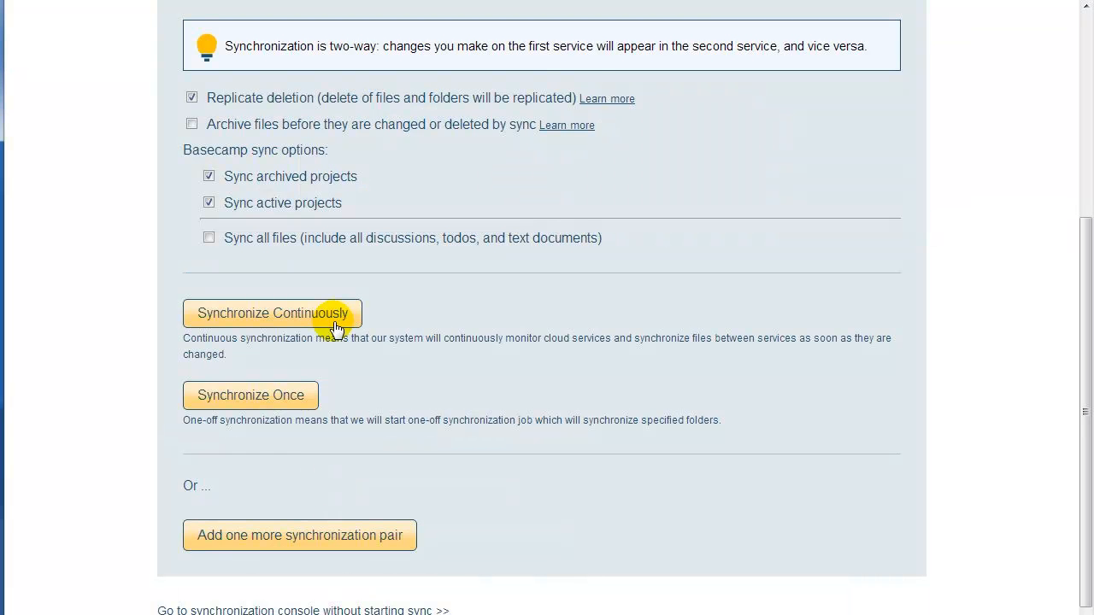
pyautogui.click(272, 313)
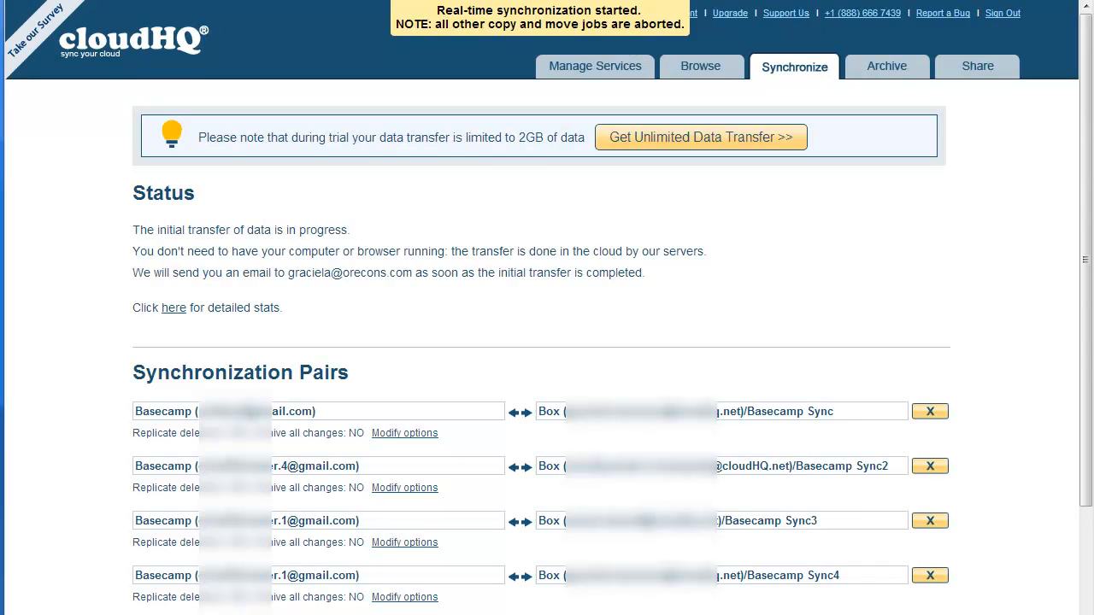